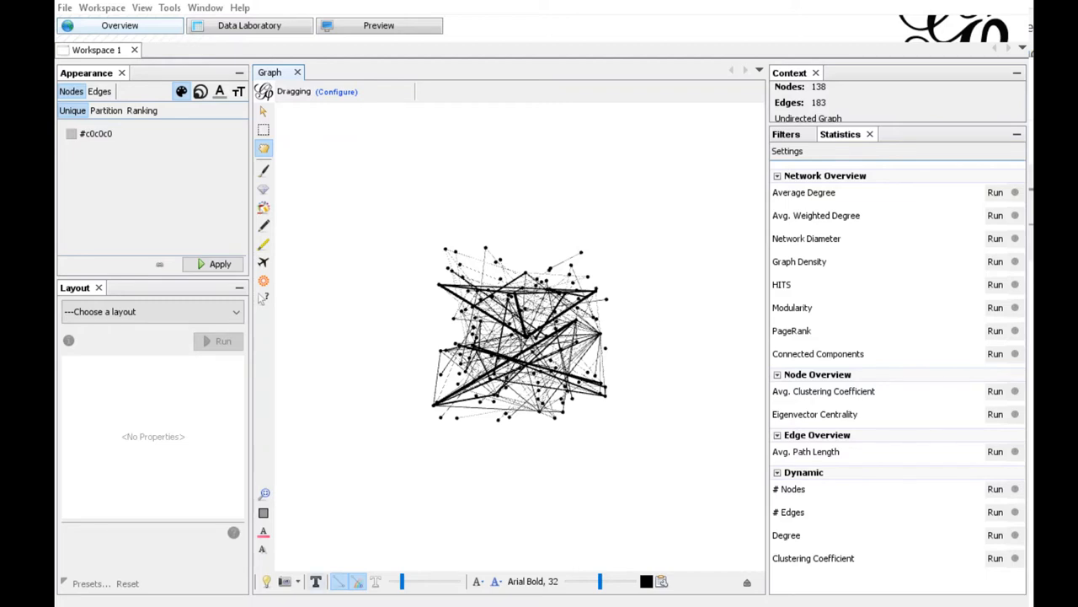
Step: Run the Force Atlas layout with repulsion strength 50000 and gravity 2000
left_click(315, 581)
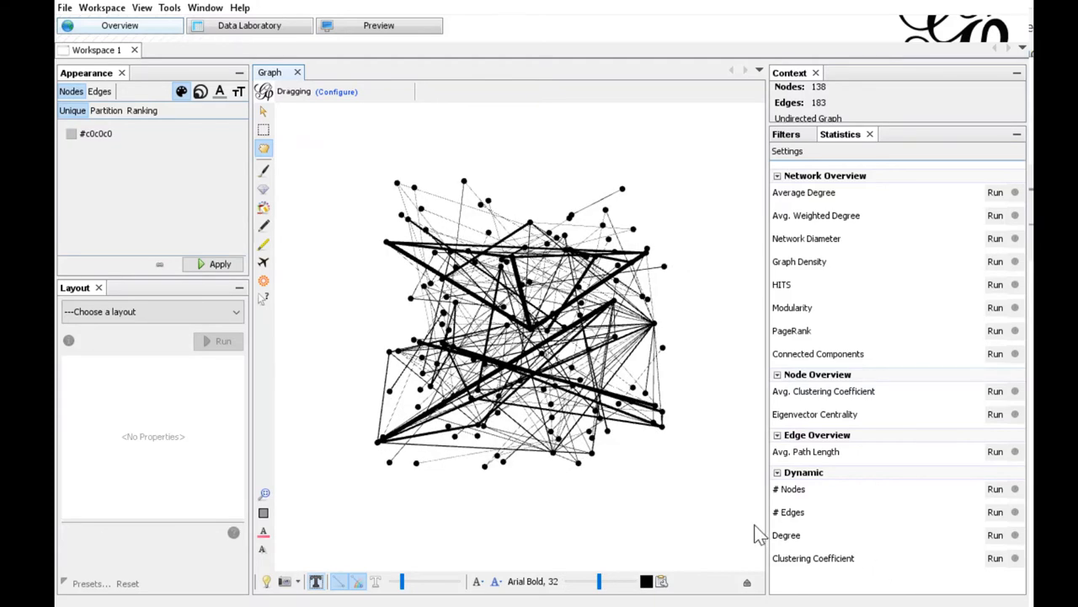
mouse_move(296, 508)
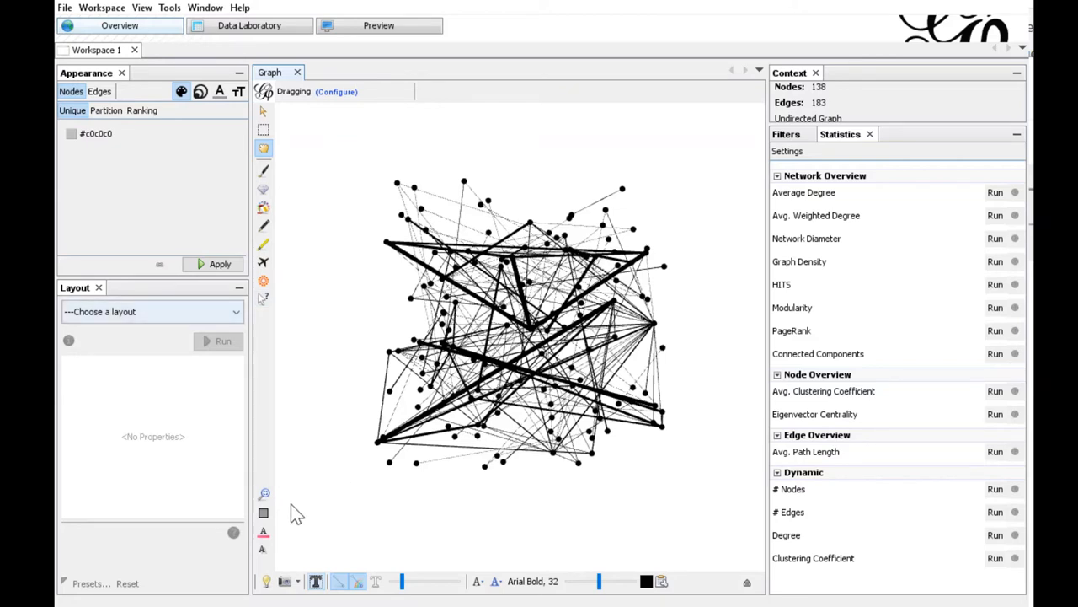
left_click(152, 311)
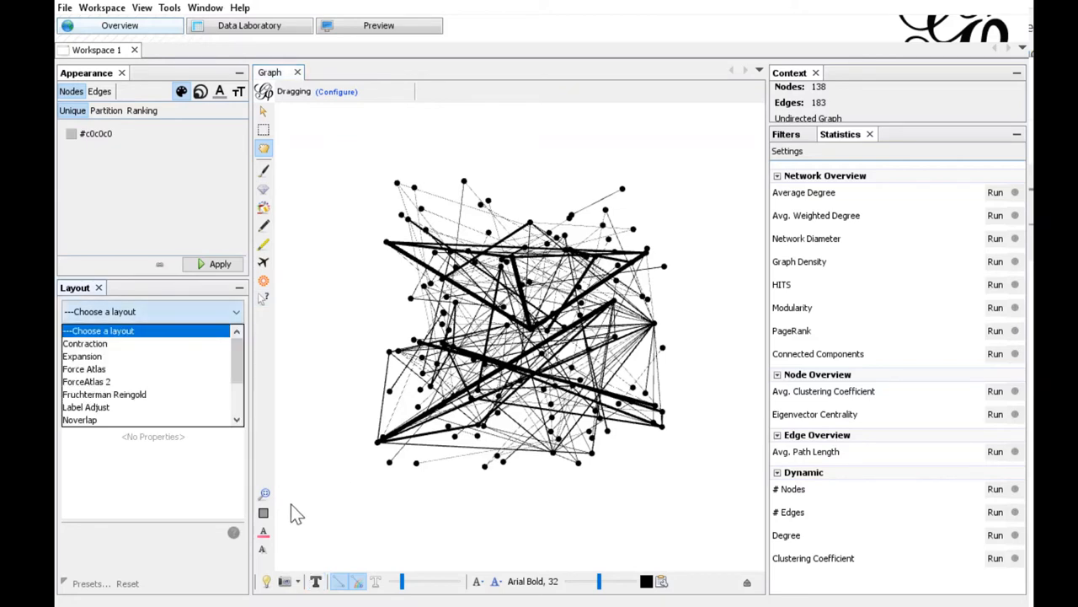
left_click(84, 369)
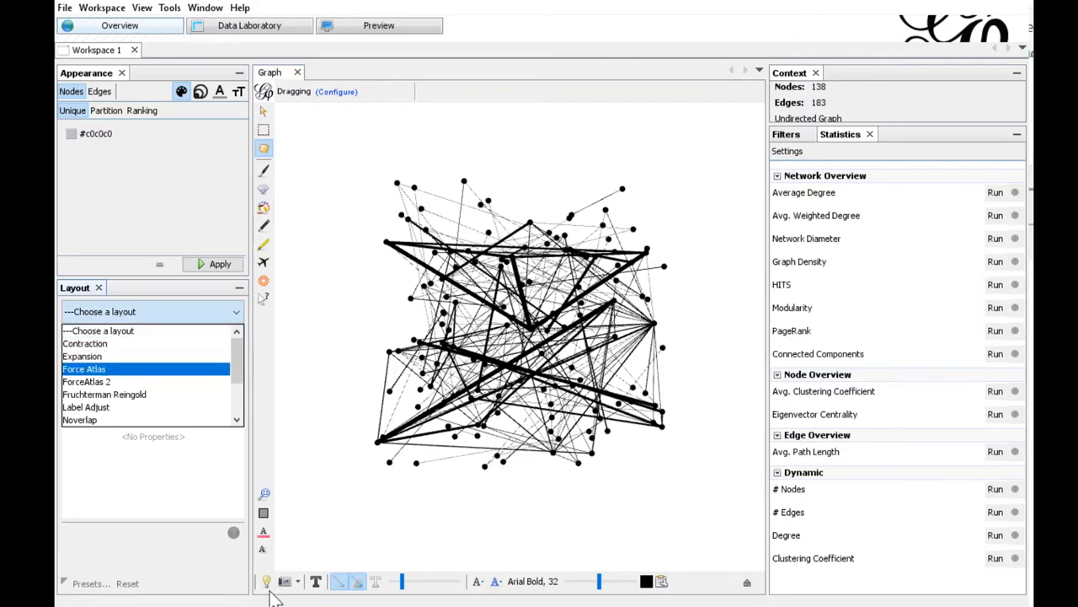
left_click(84, 368)
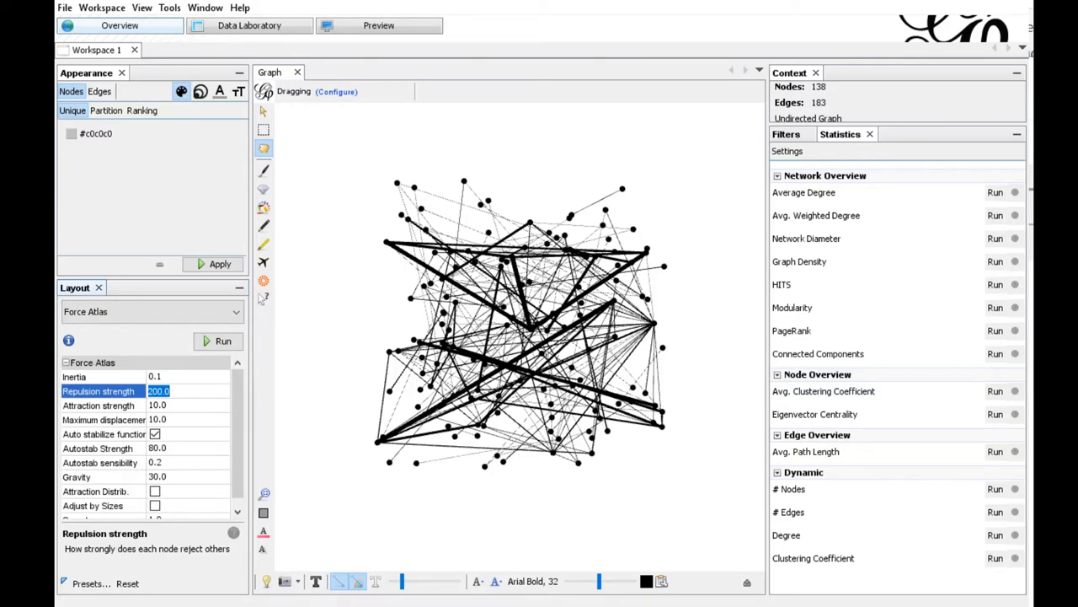
type("50000")
left_click(188, 477)
type("2000")
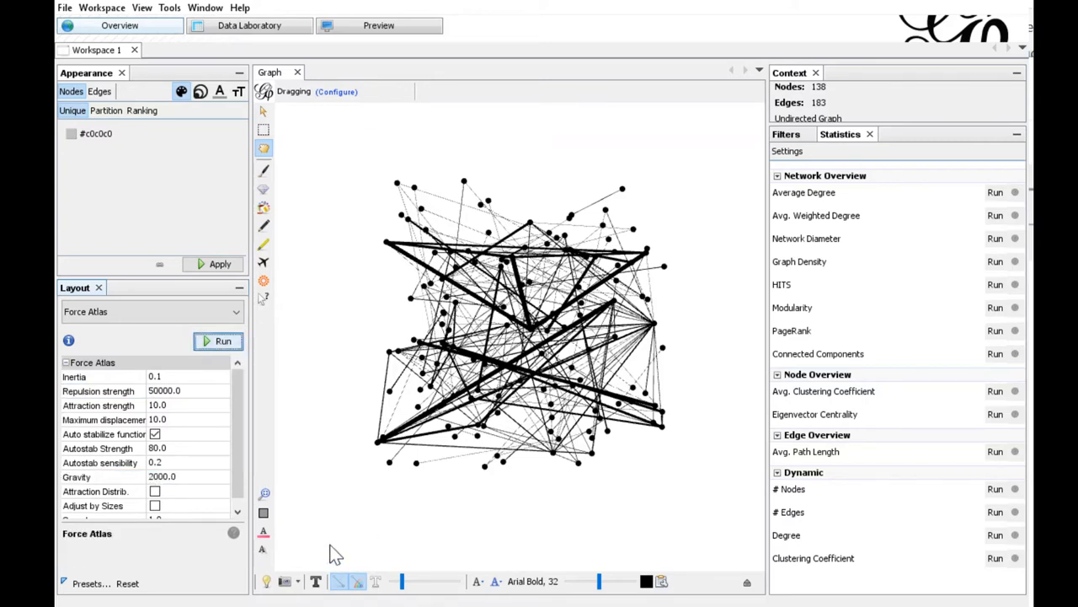
left_click(218, 340)
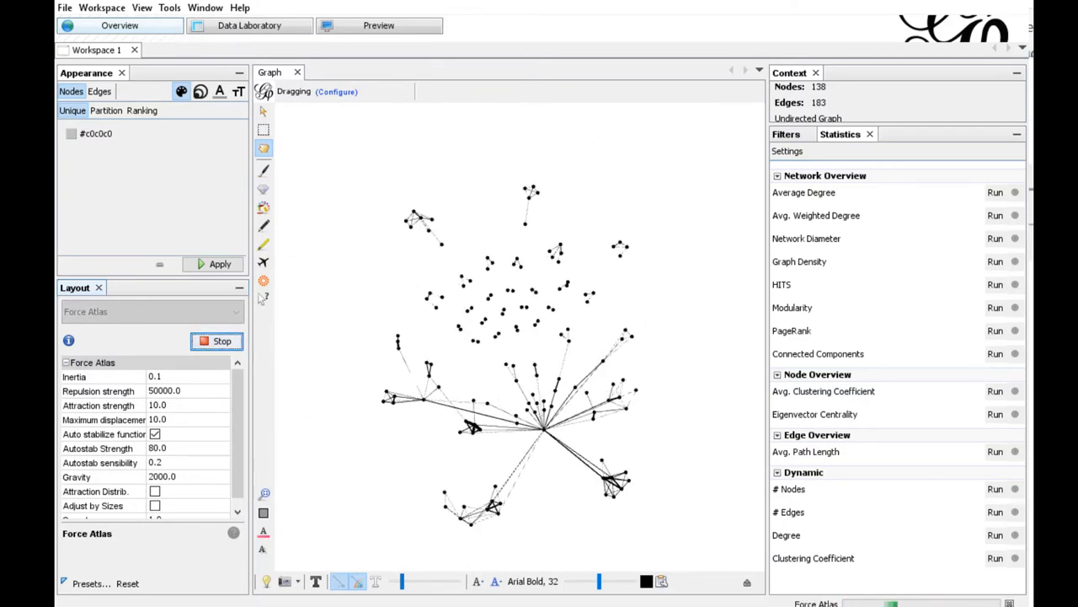
Step: Stop Force Atlas and run Connected Components, which reports 24 components
left_click(217, 340)
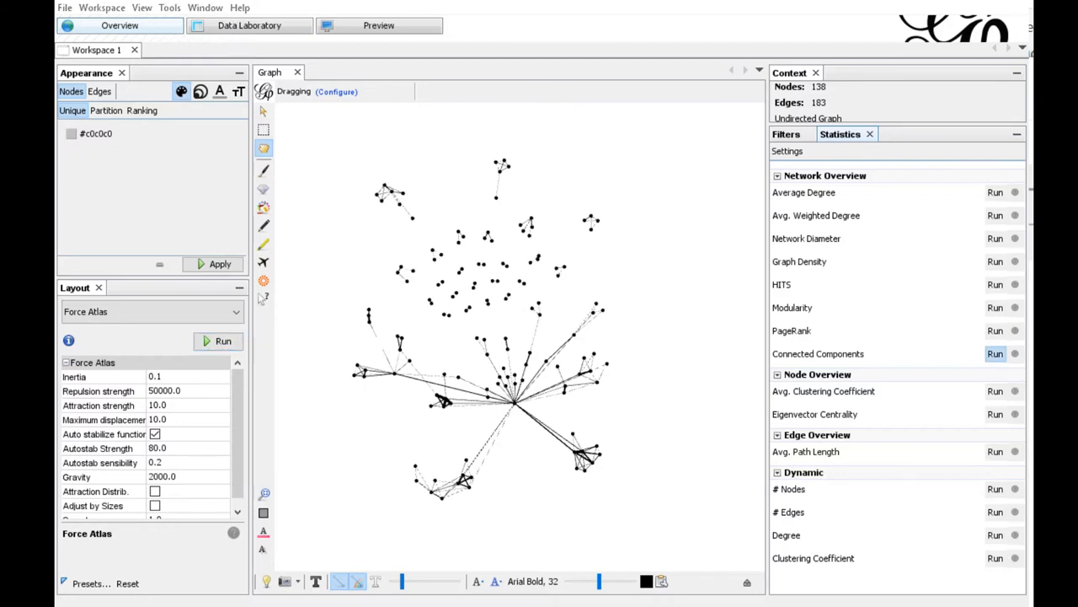
left_click(995, 353)
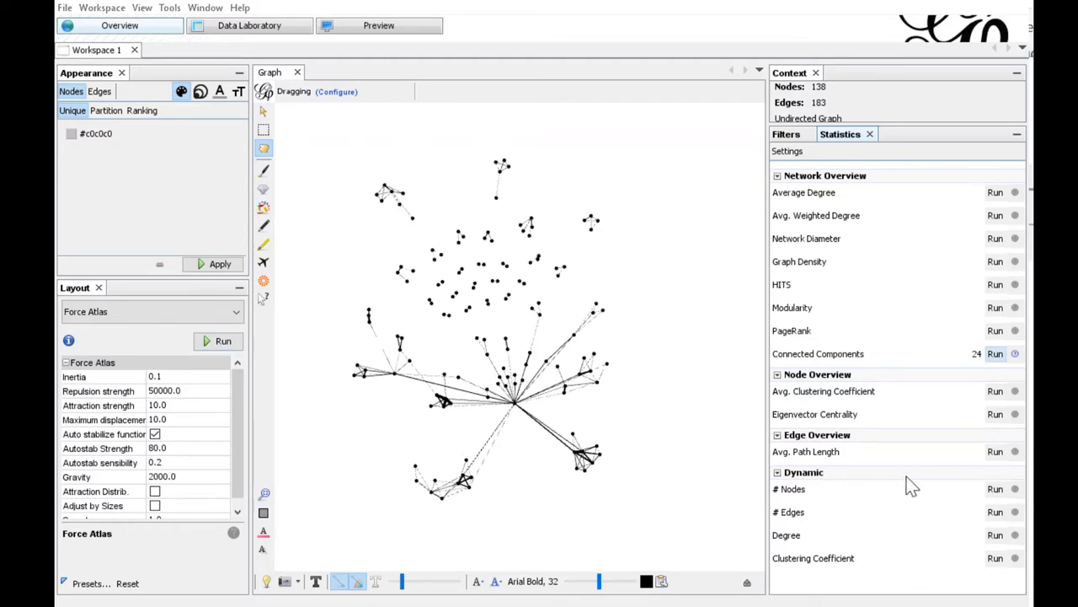
mouse_move(906, 479)
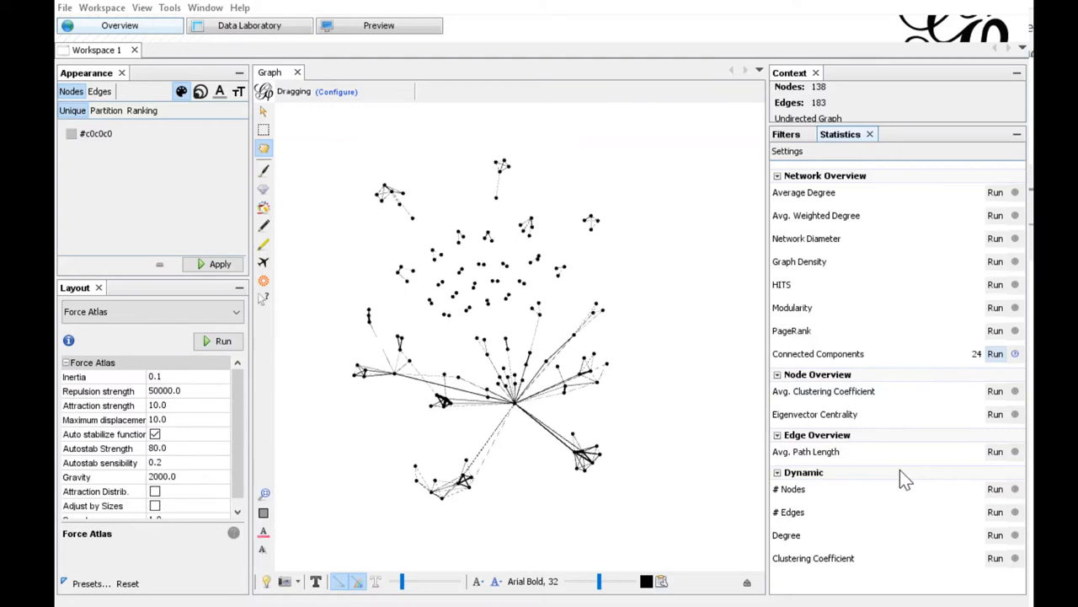
mouse_move(474, 310)
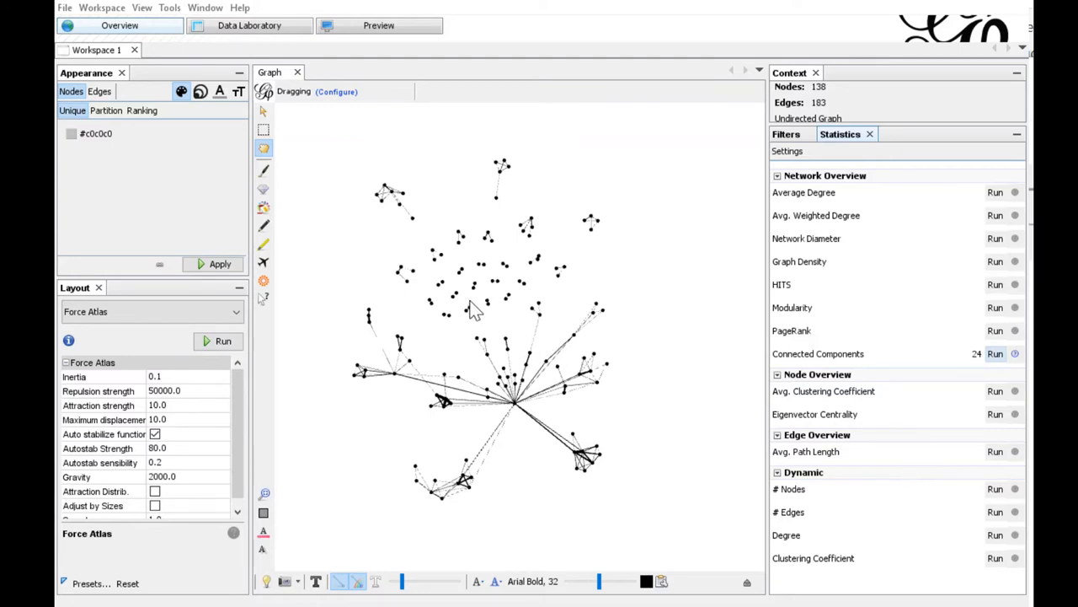
mouse_move(488, 324)
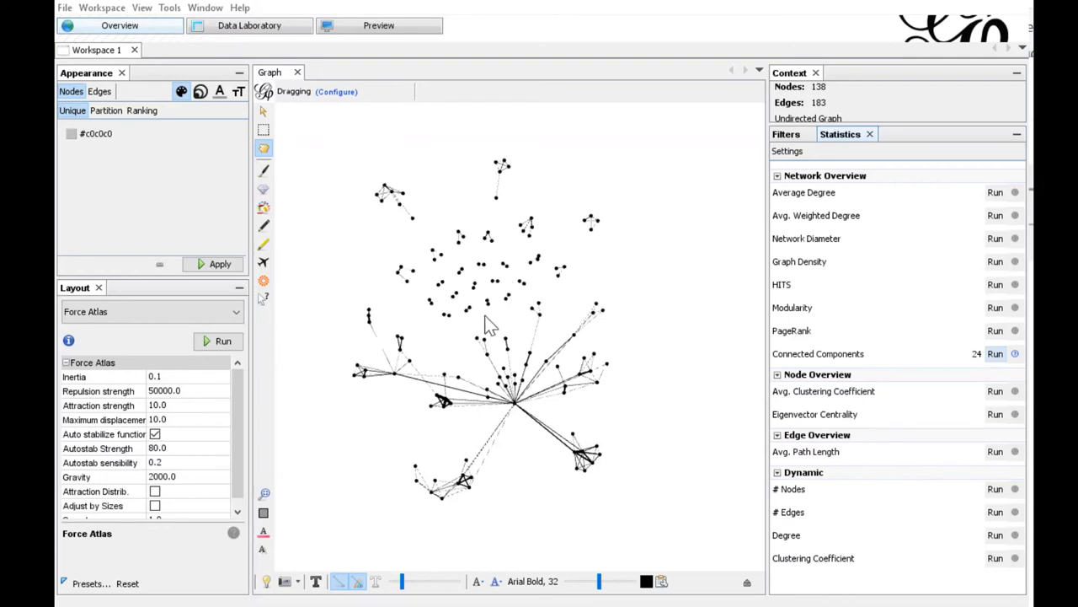
mouse_move(508, 294)
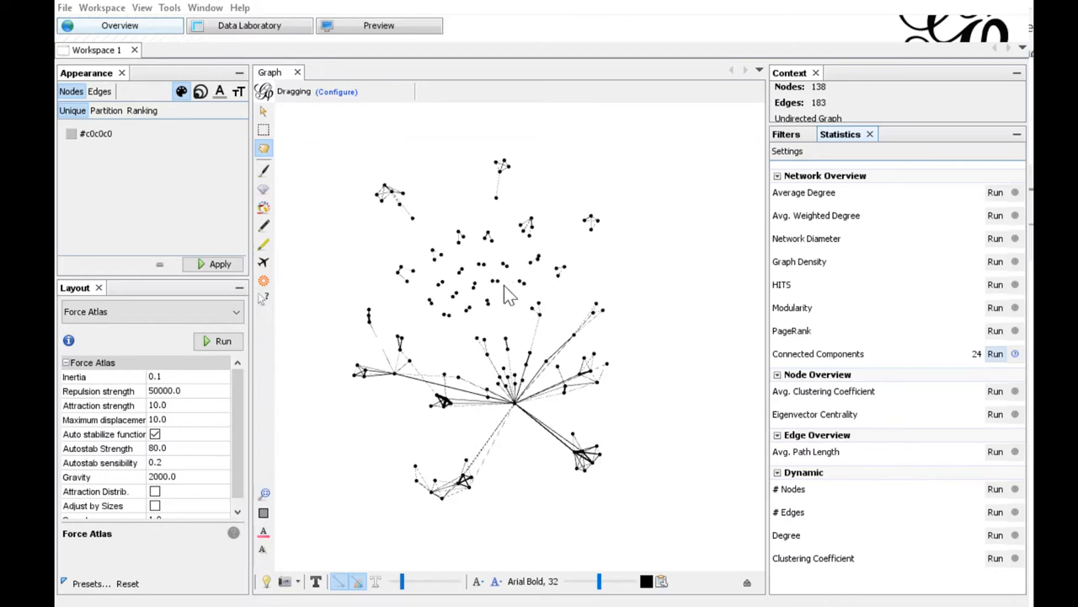
mouse_move(493, 299)
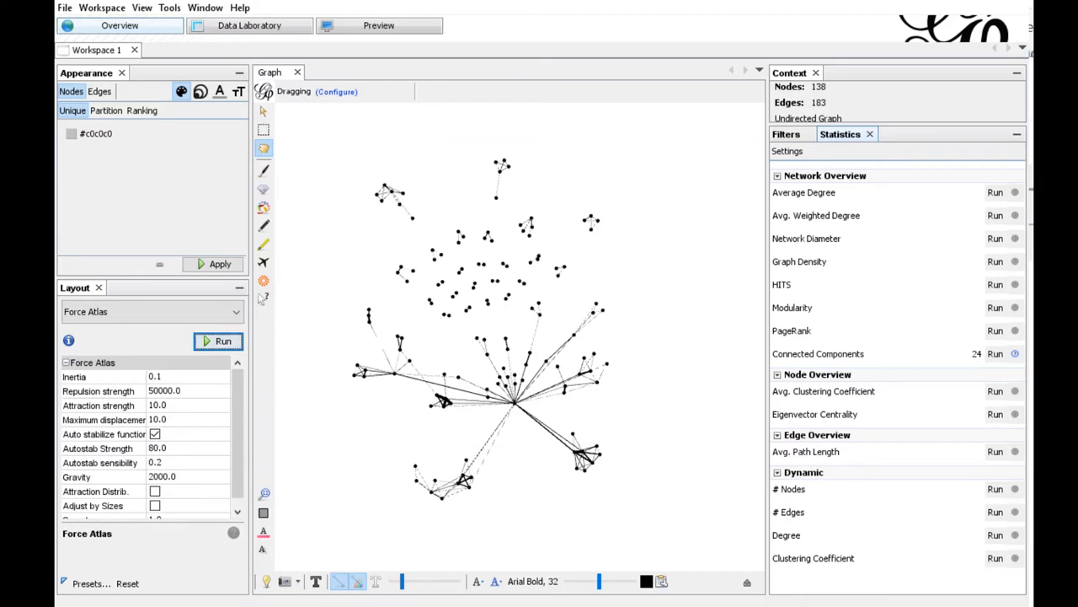
Step: Apply the Topology Giant Component filter, leaving 72 nodes and 130 edges
left_click(786, 134)
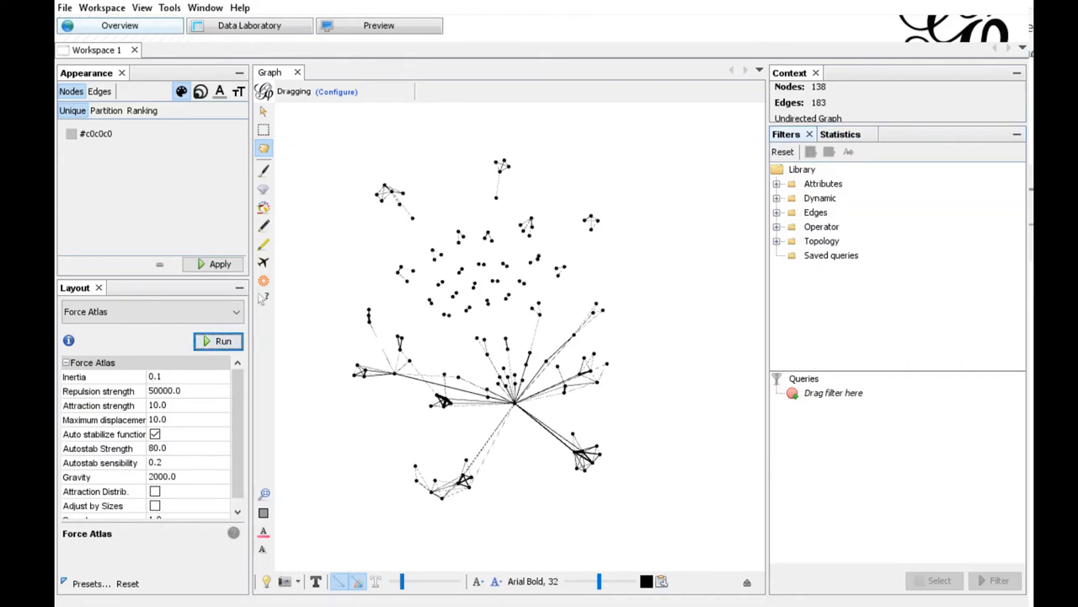
left_click(778, 240)
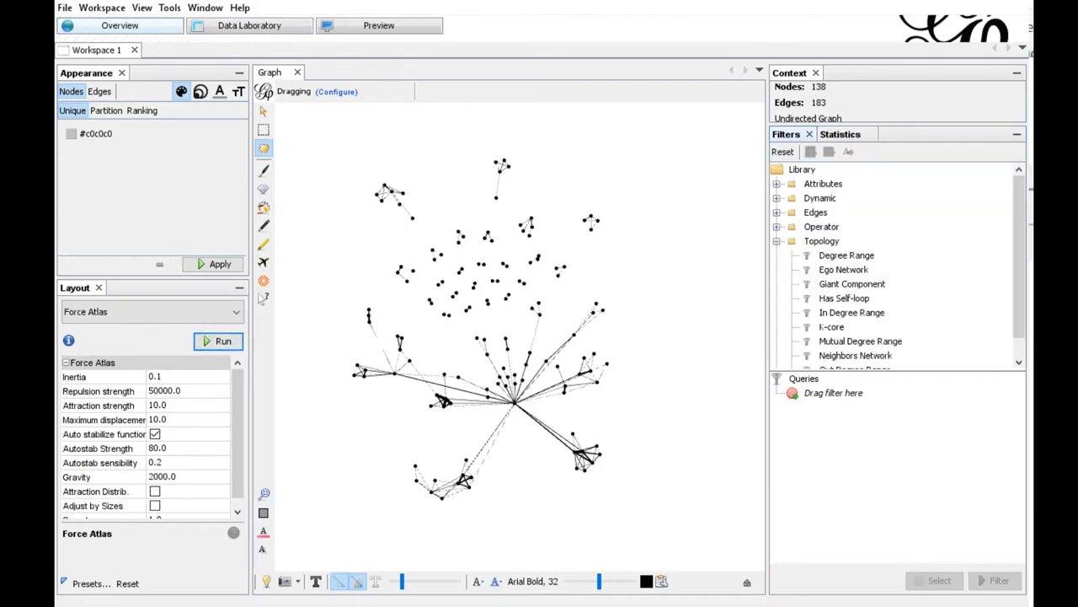
scroll("down", 3)
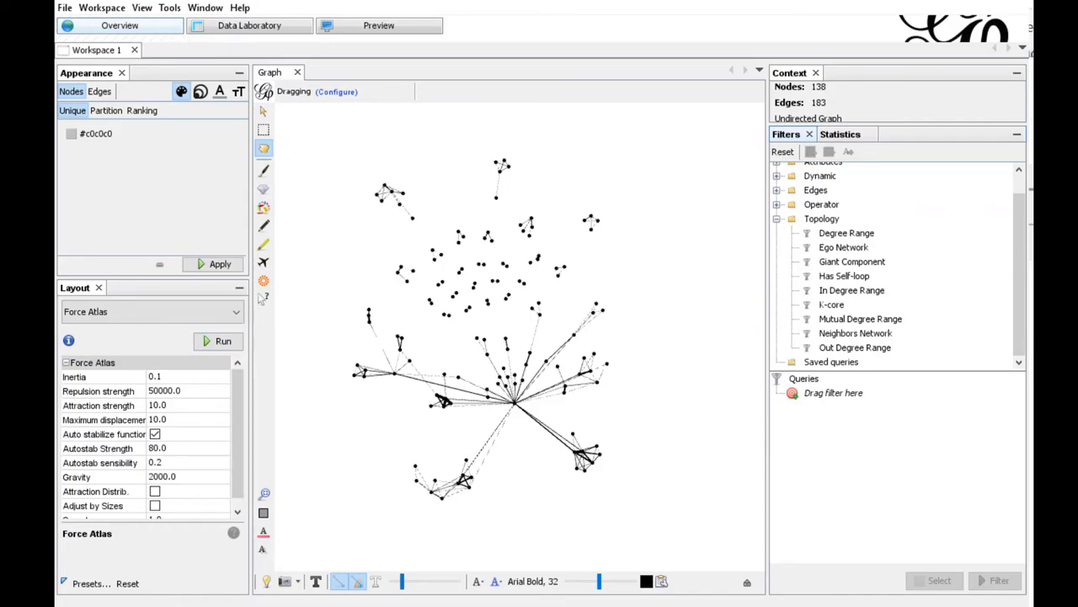
left_click(851, 261)
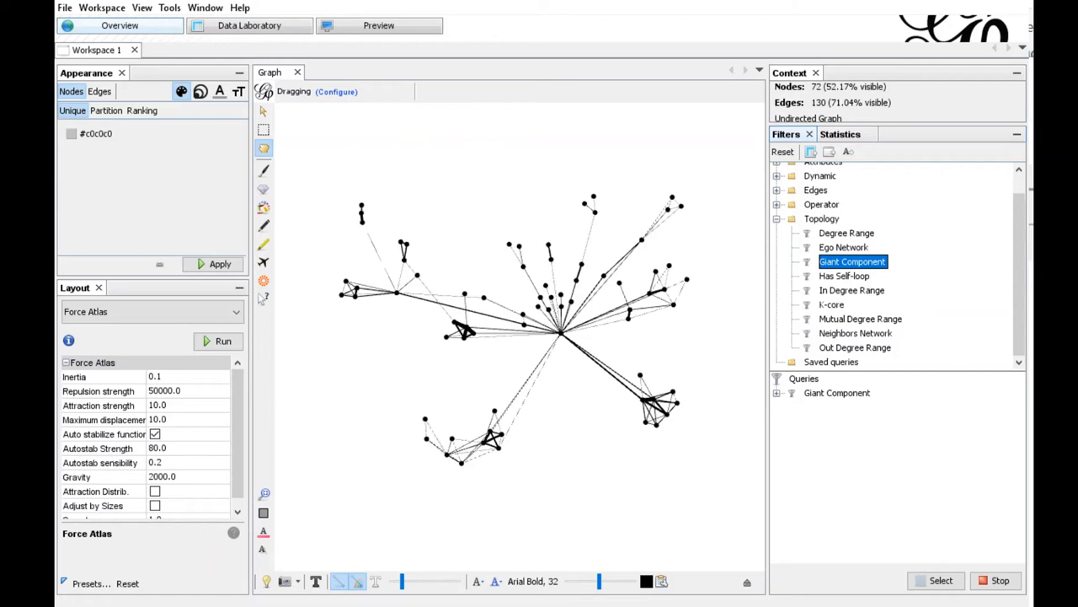
mouse_move(1010, 495)
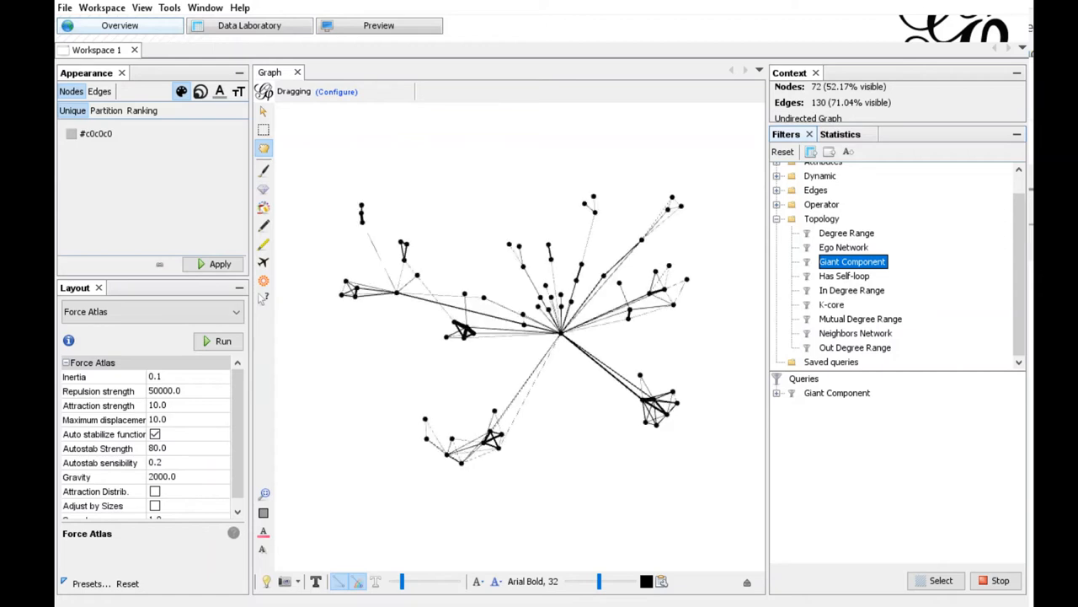
Step: Nest a Degree Range subfilter with minimum degree 2 under Giant Component, leaving 56 nodes
left_click(846, 233)
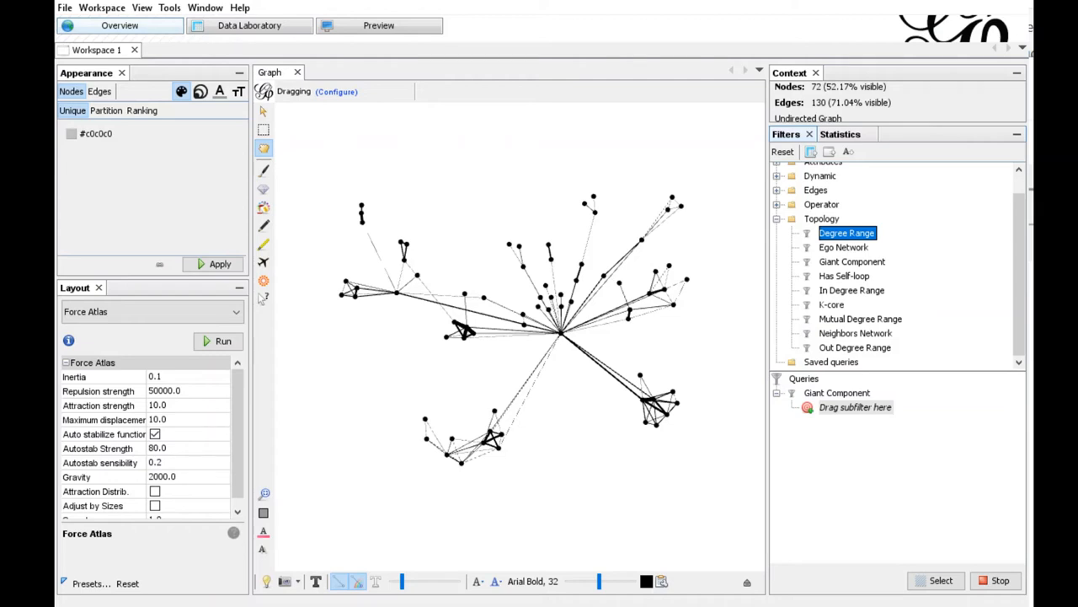
left_click_drag(847, 233, 846, 407)
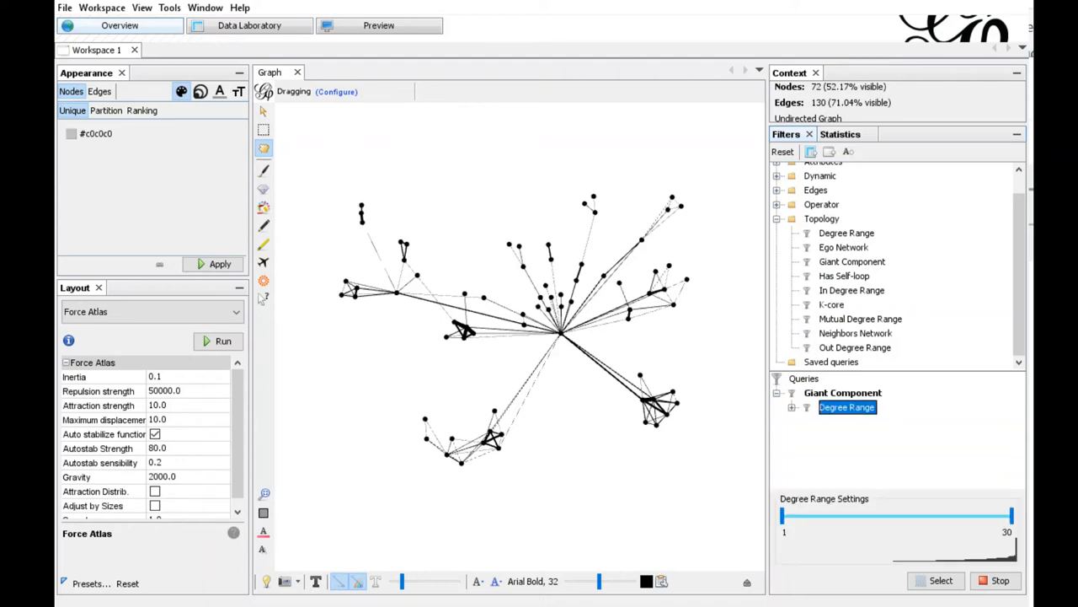
left_click_drag(781, 516, 790, 516)
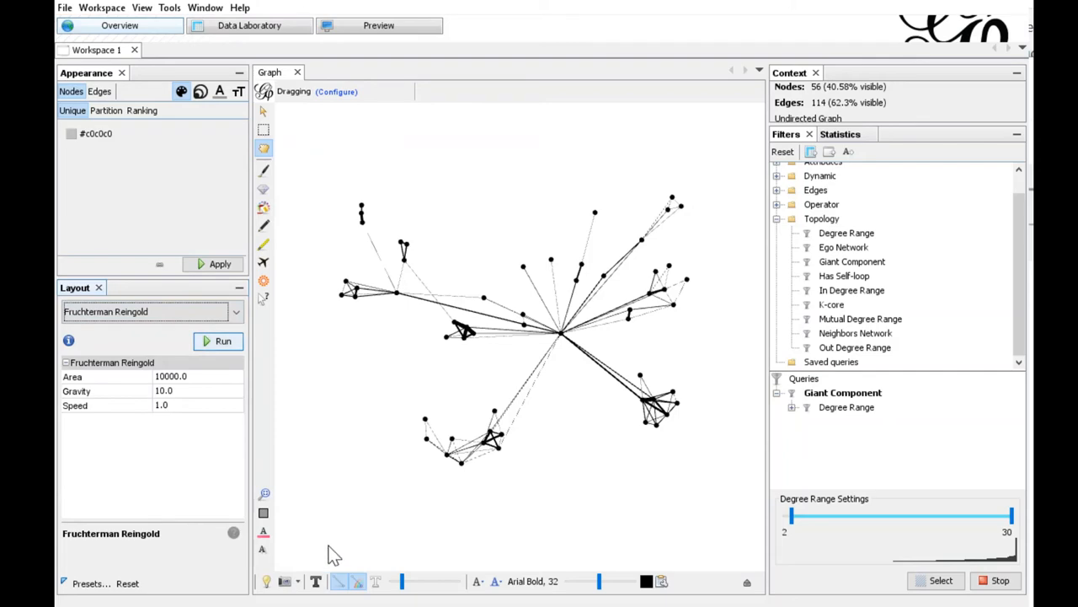
Step: Run a force-directed layout on the filtered 56-node network, then stop it
left_click(218, 341)
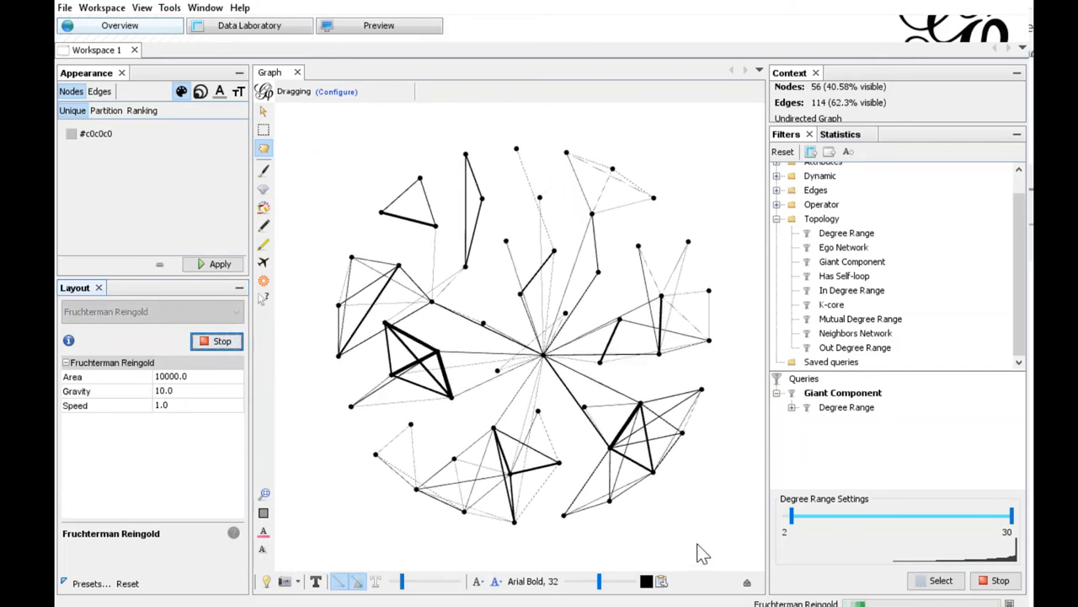
mouse_move(329, 560)
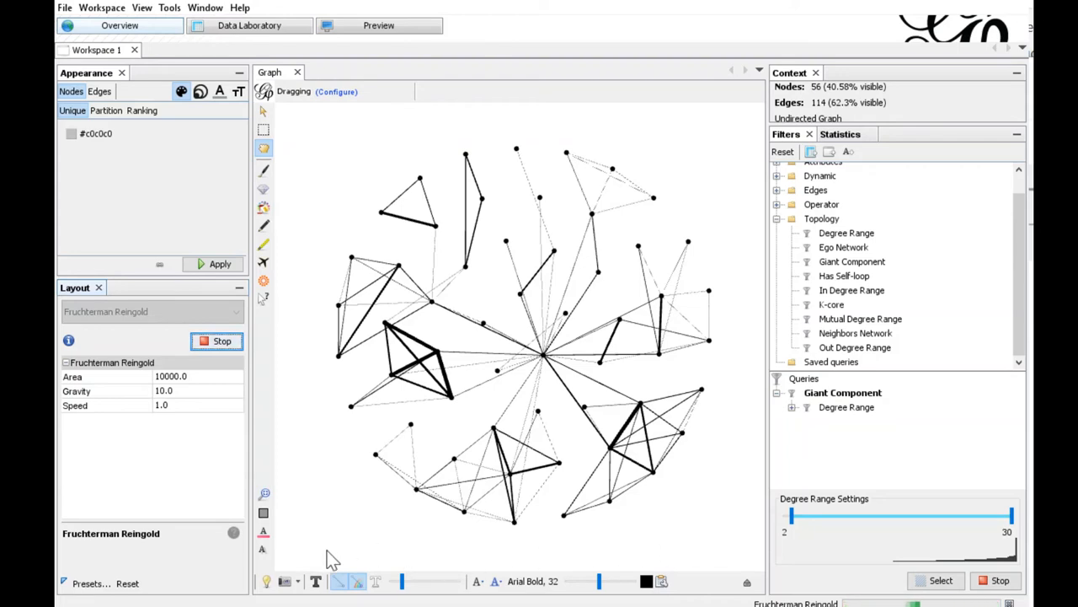
mouse_move(216, 340)
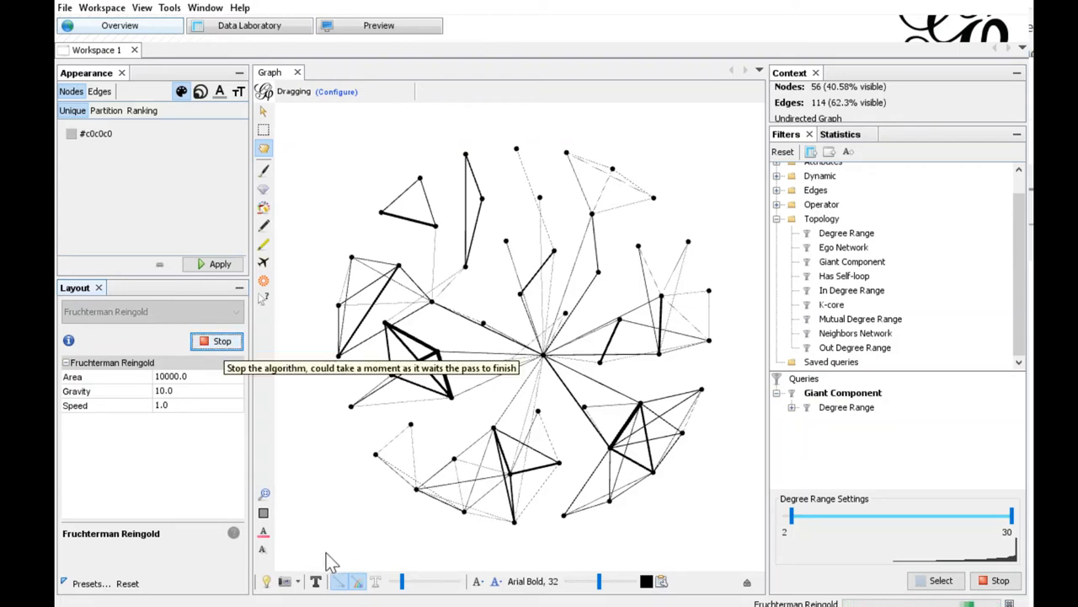
left_click(216, 340)
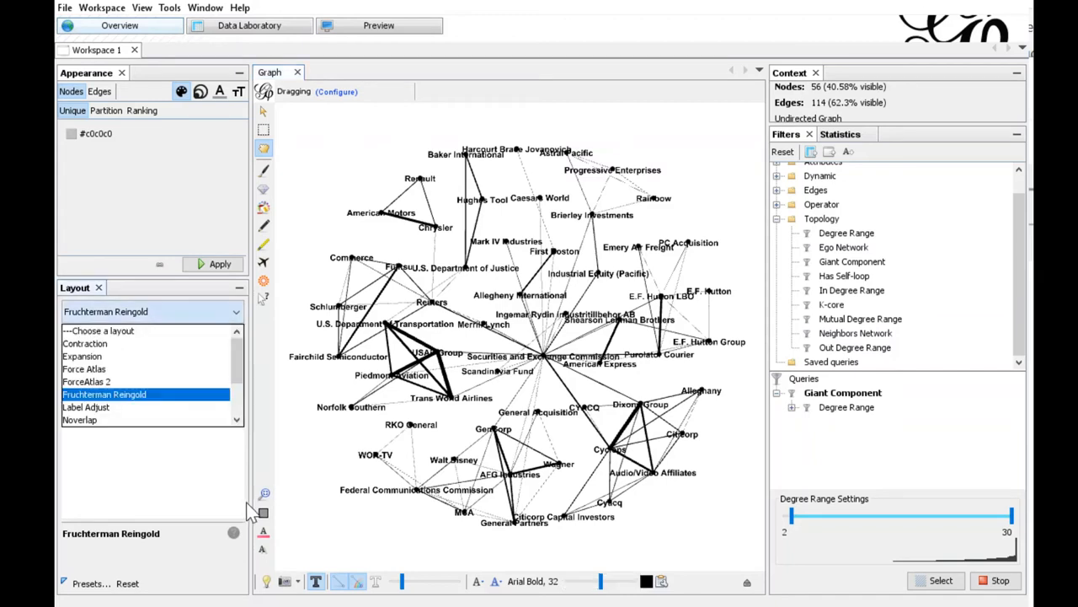
Step: Run the Label Adjust layout to nudge overlapping company labels apart
left_click(84, 369)
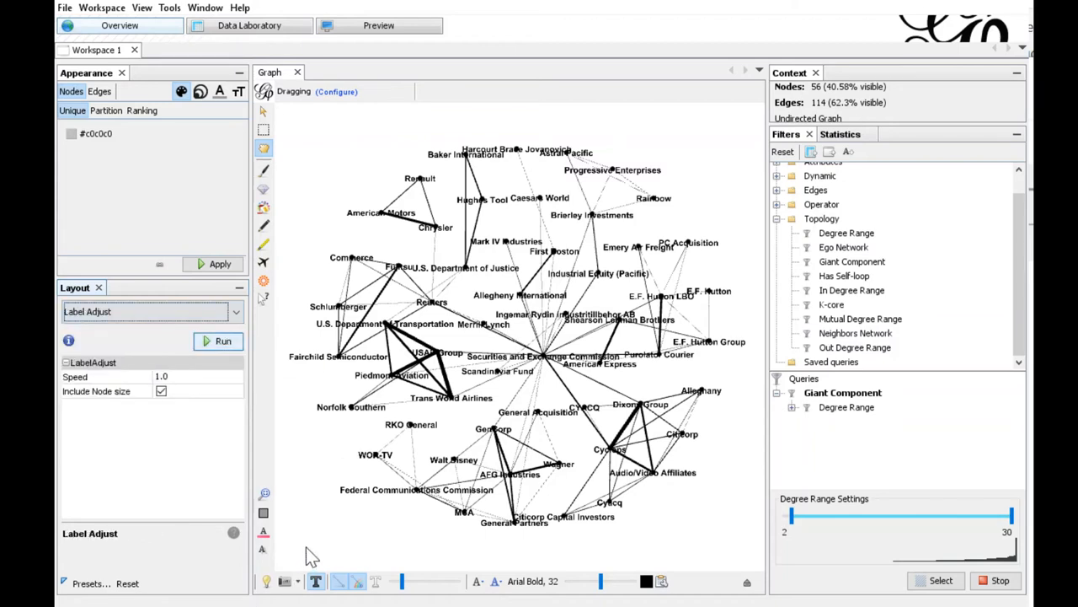
left_click(218, 340)
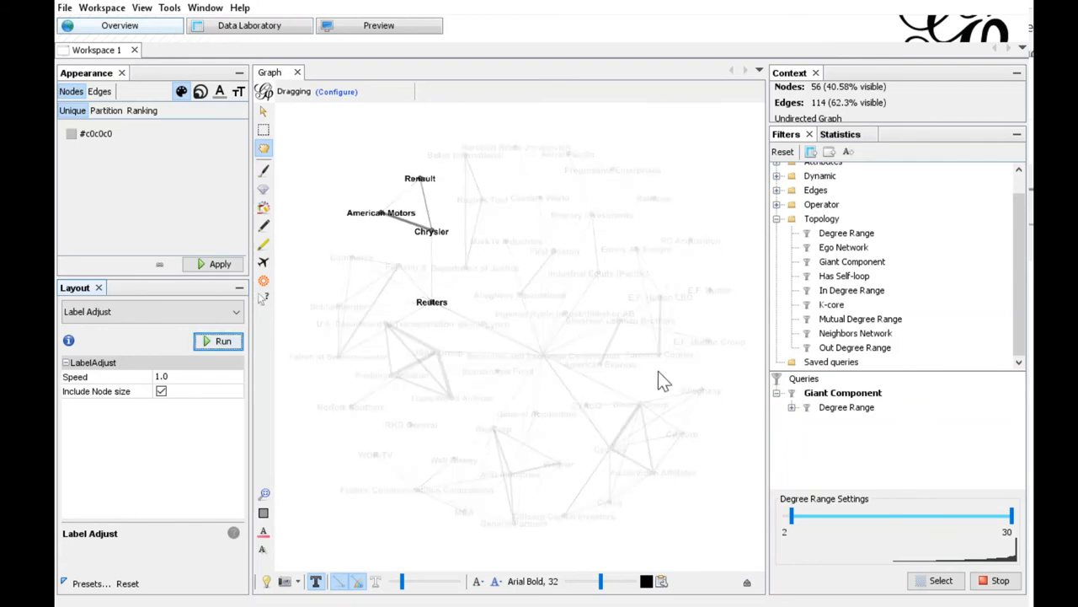
left_click(222, 340)
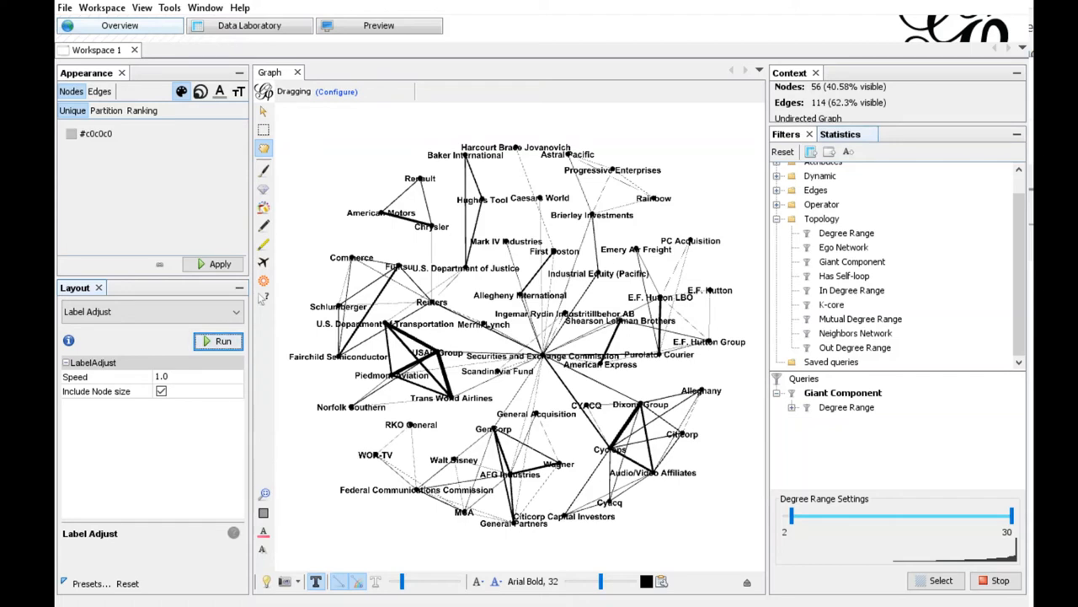
Step: Run Modularity in the Statistics panel, which gives a score of 0.73
left_click(840, 134)
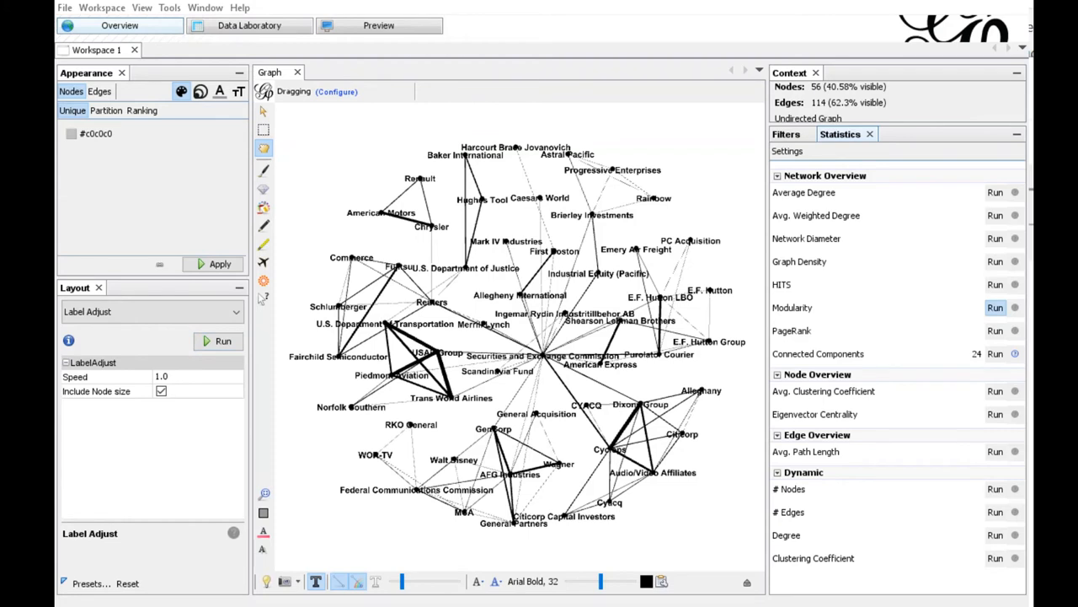
left_click(995, 307)
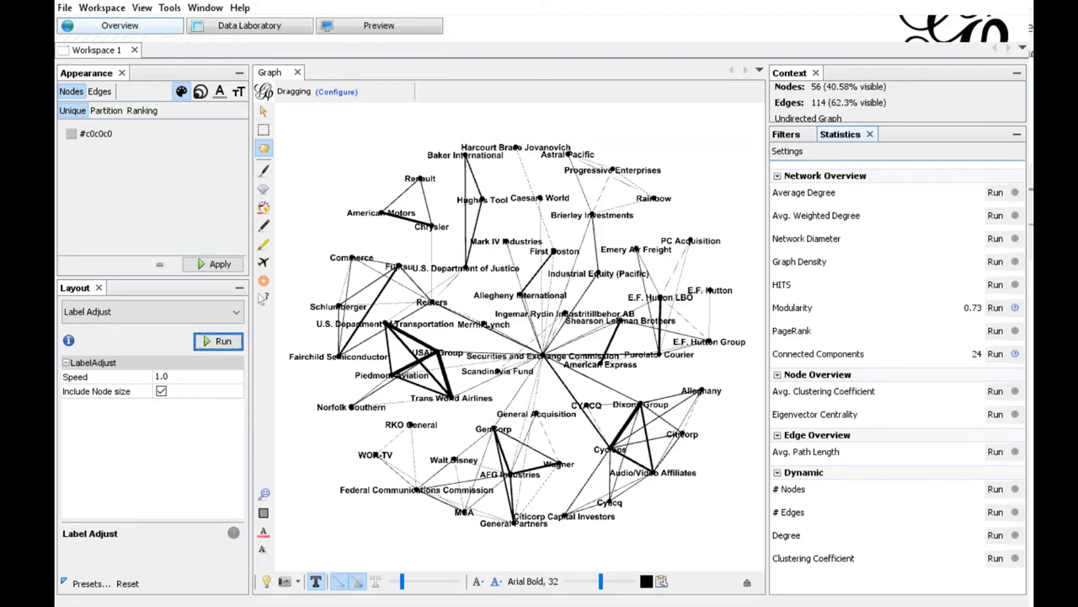
mouse_move(154, 264)
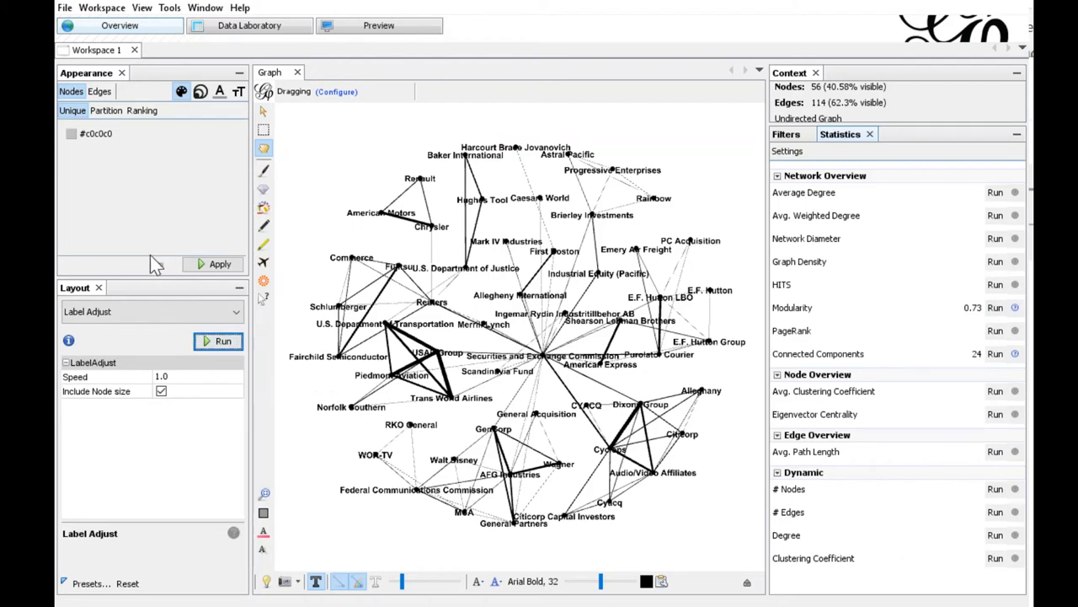
mouse_move(84, 205)
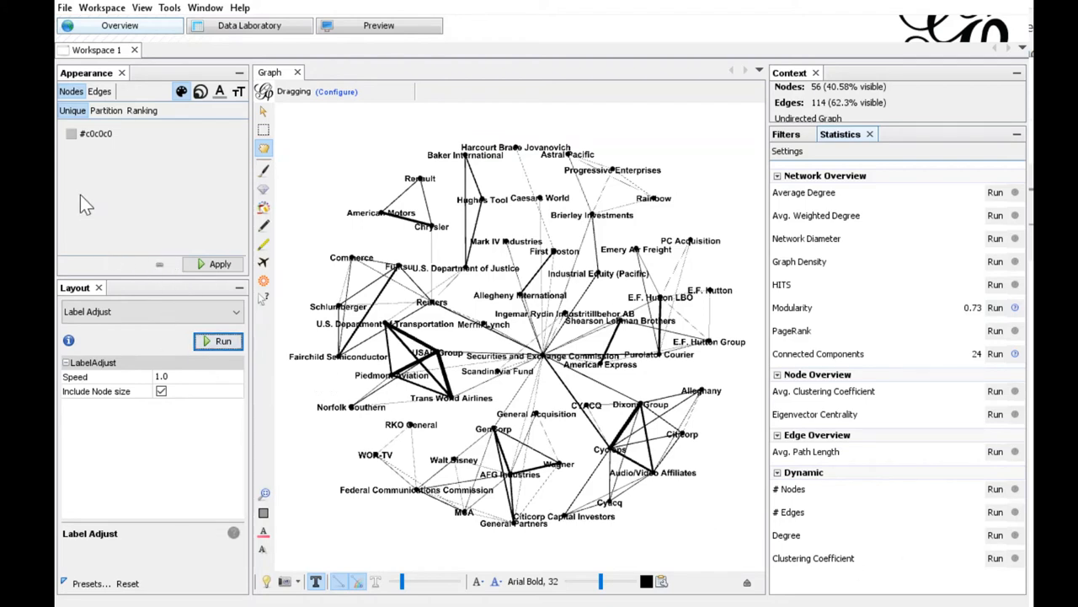
mouse_move(89, 190)
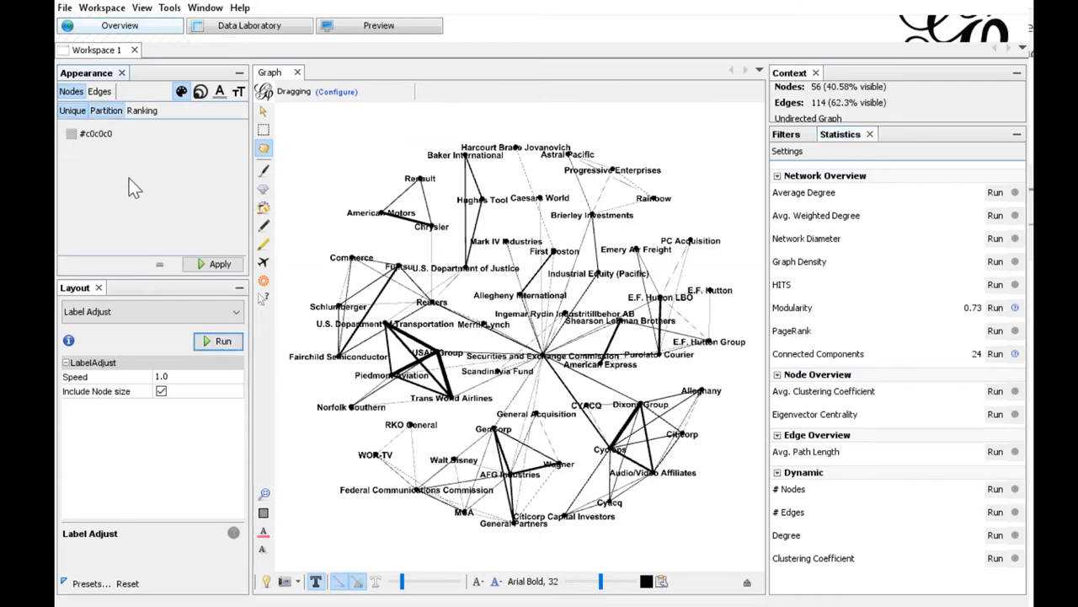
Step: Apply a Modularity Class partition to the node colours in Appearance
left_click(151, 133)
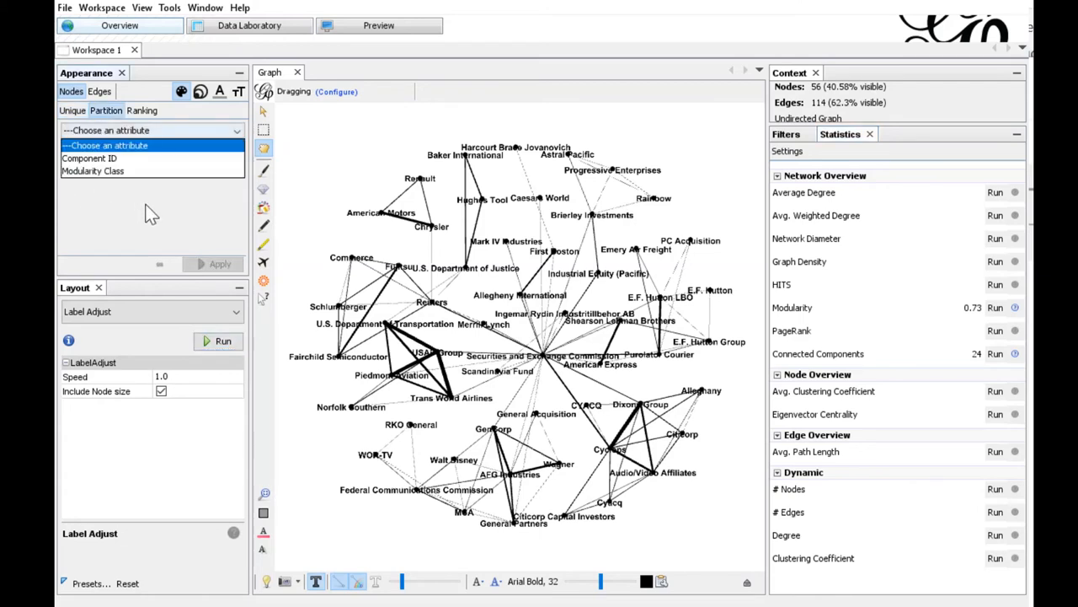
left_click(93, 170)
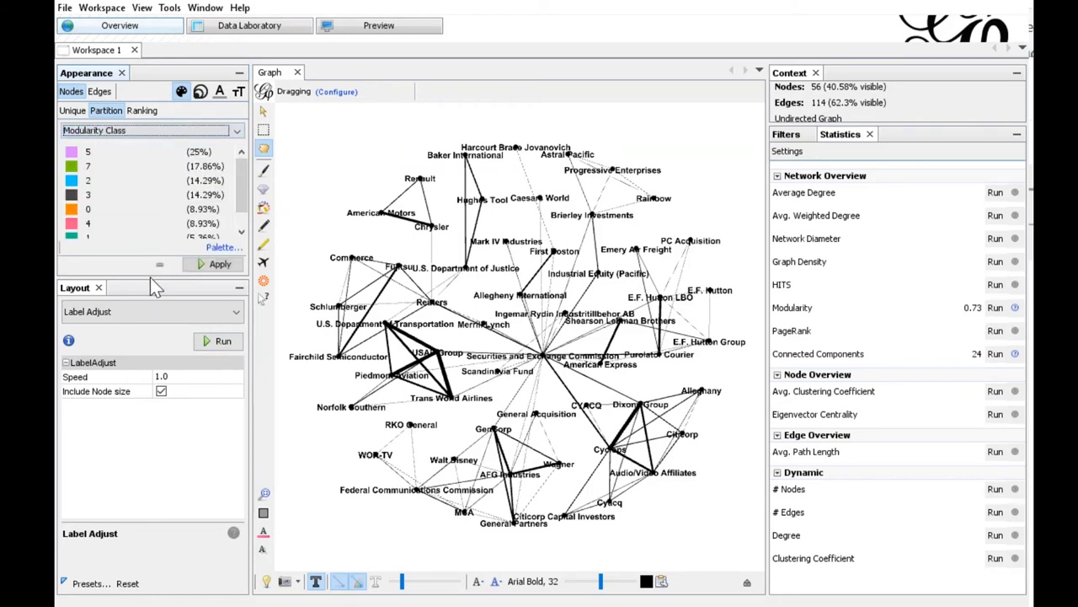
mouse_move(245, 158)
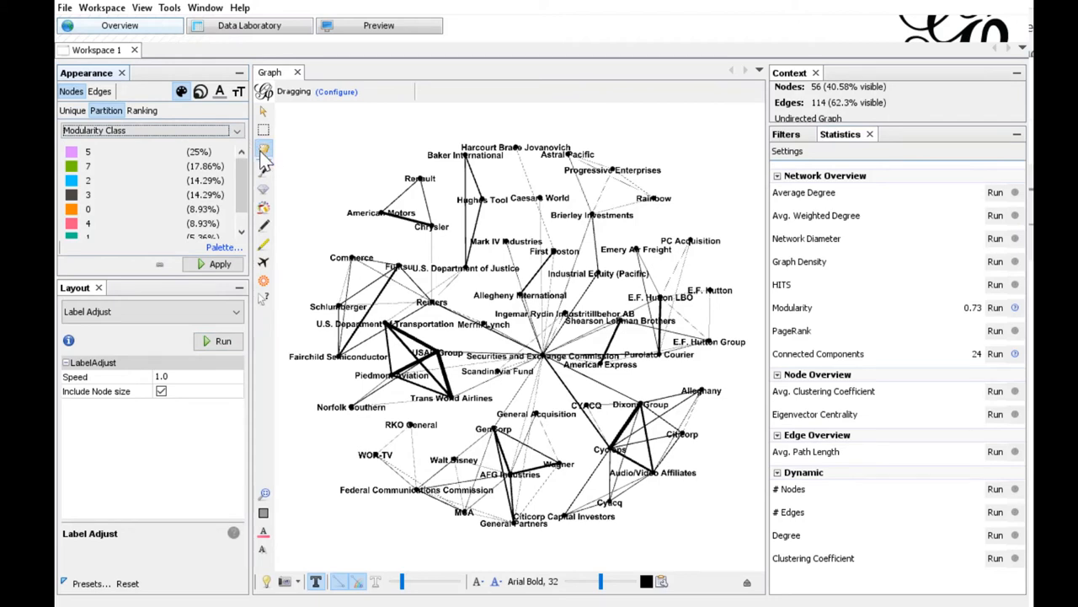
mouse_move(181, 91)
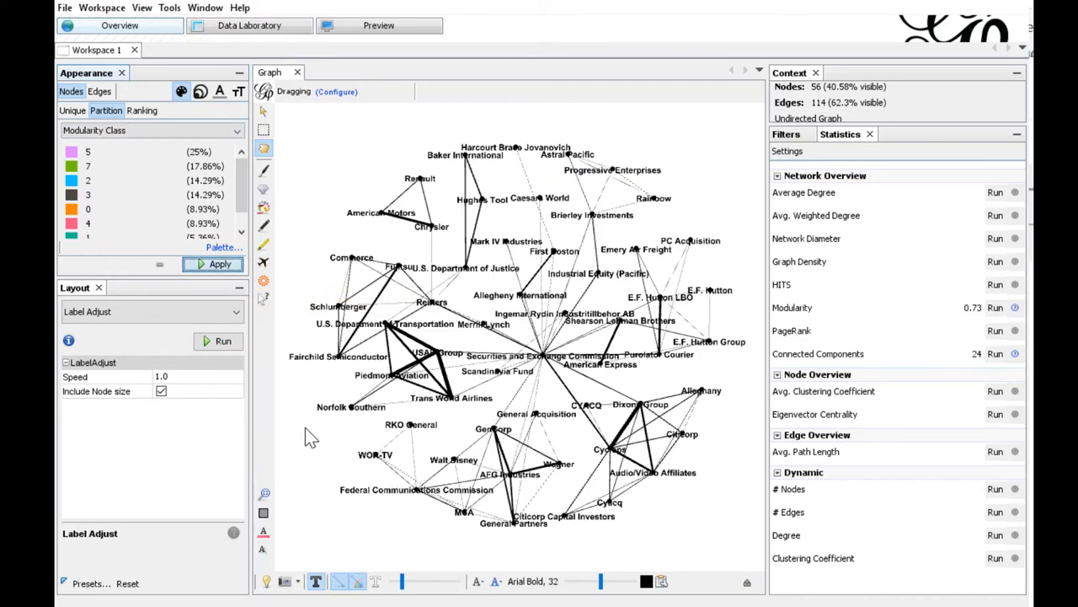
left_click(219, 264)
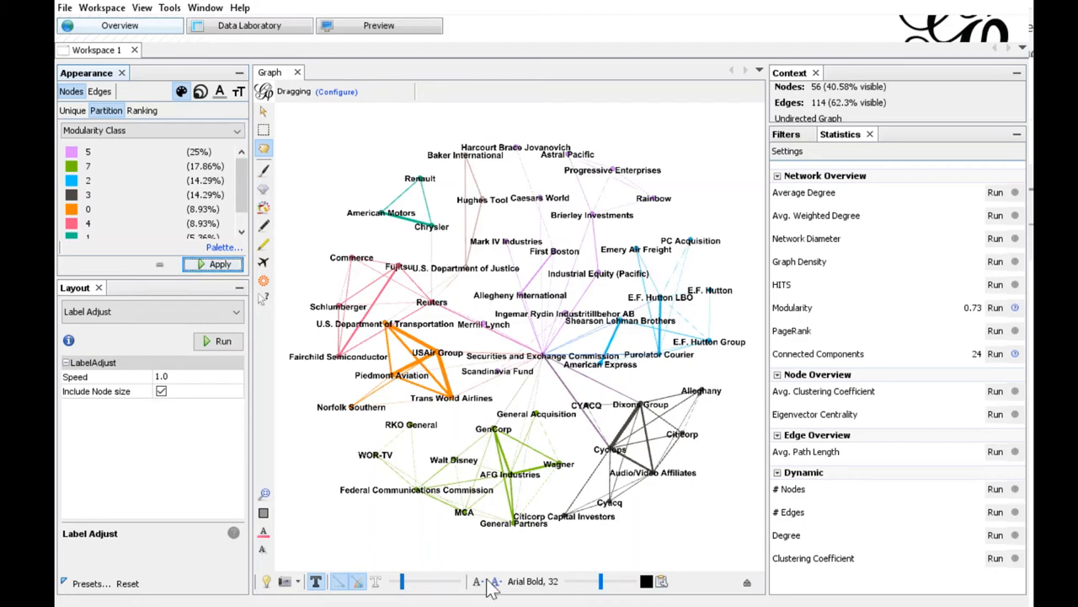
mouse_move(472, 499)
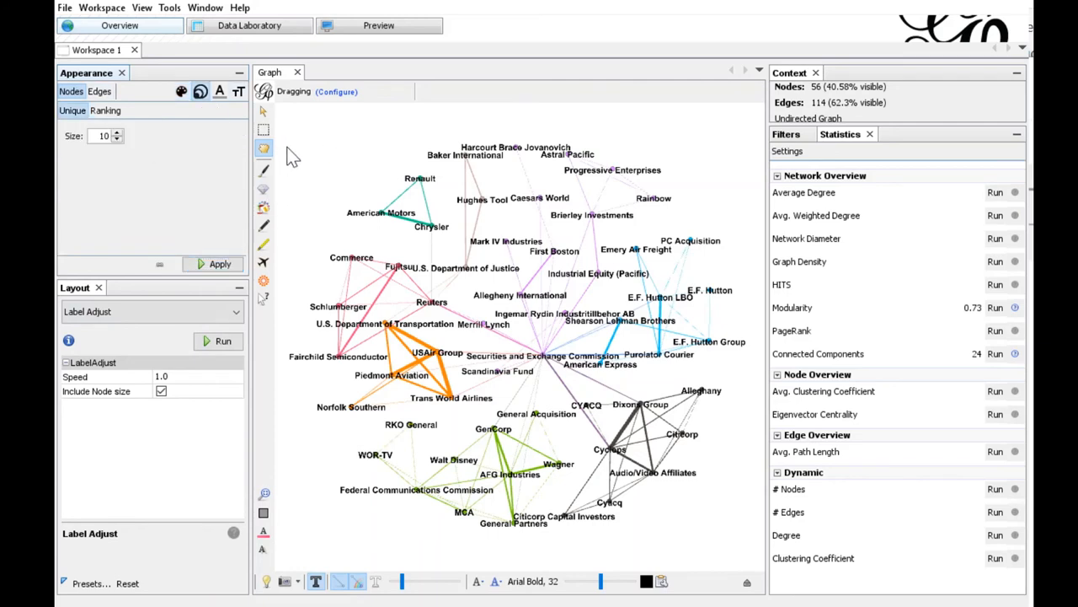
left_click(104, 111)
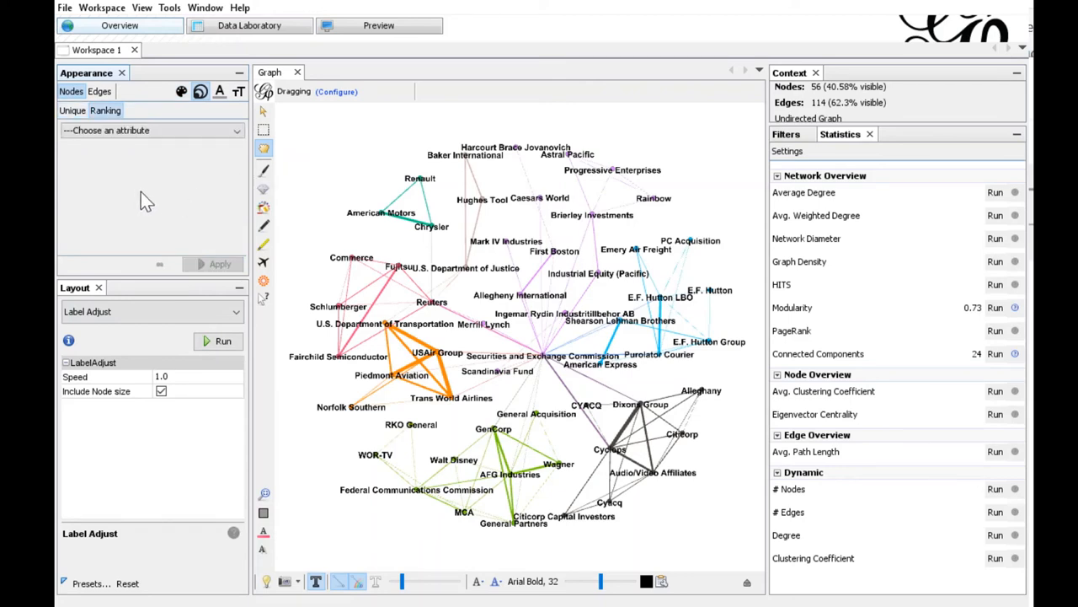
left_click(151, 129)
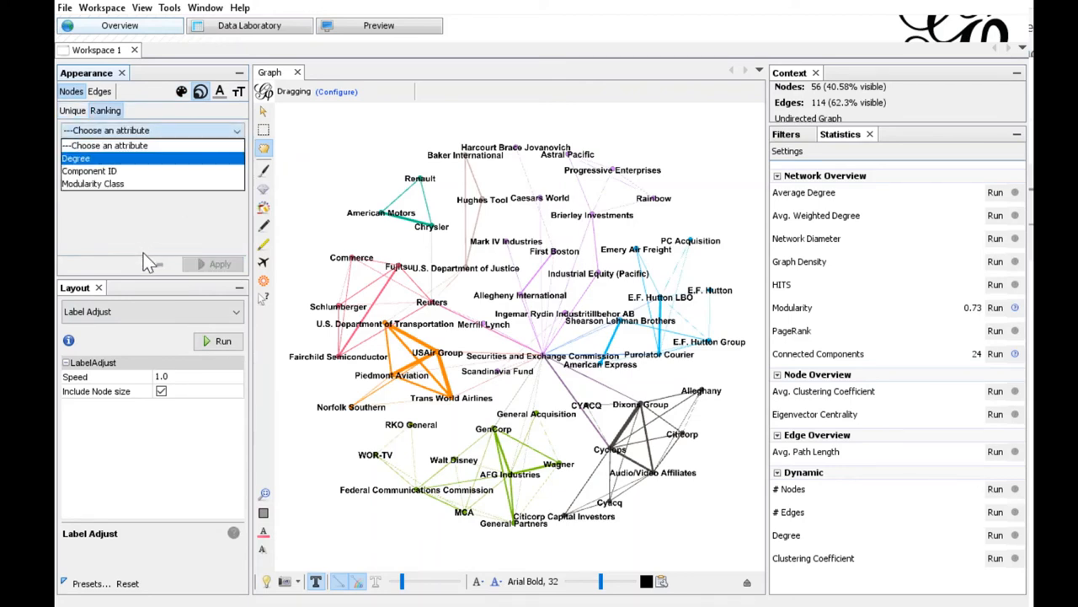
left_click(76, 158)
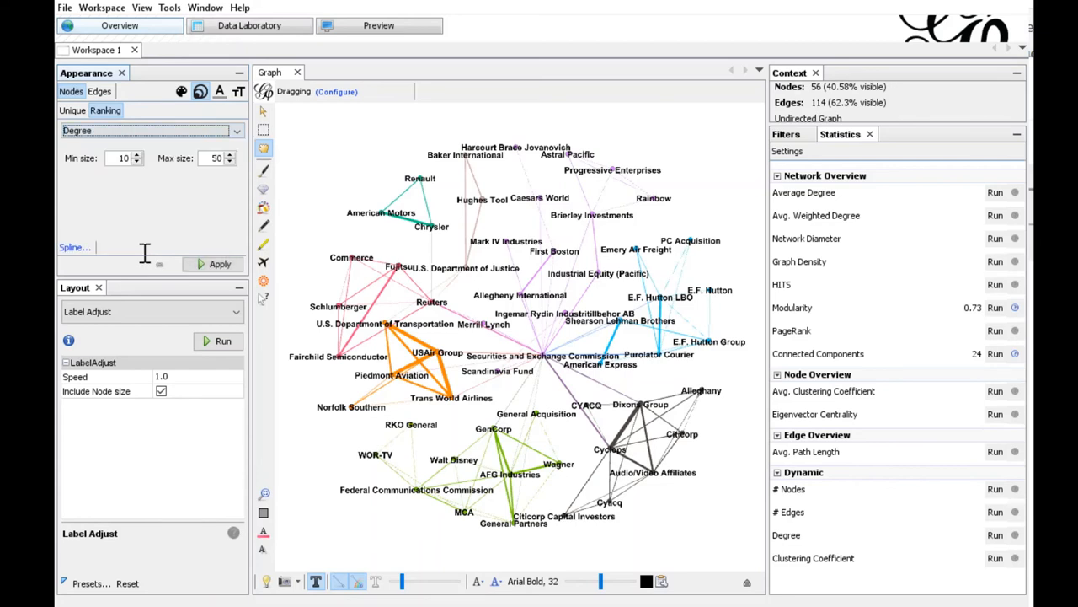
mouse_move(173, 329)
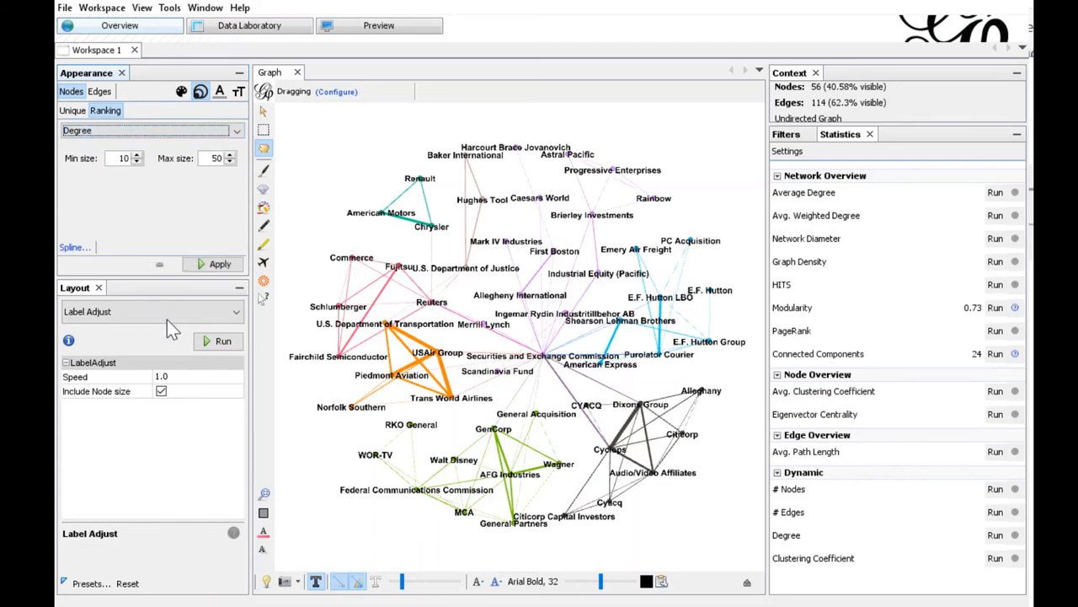
mouse_move(216, 352)
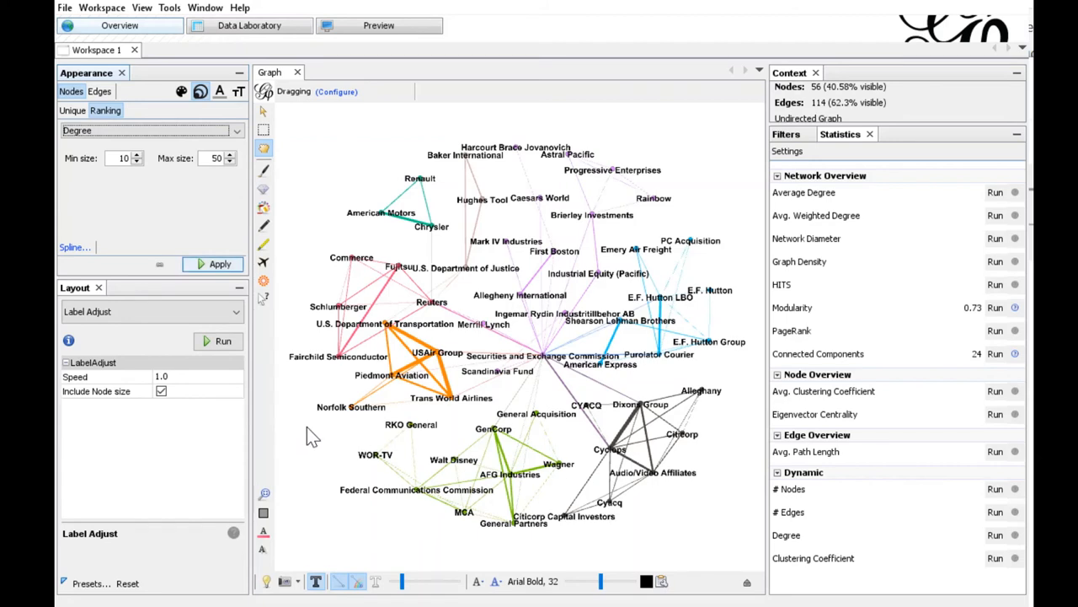
left_click(543, 355)
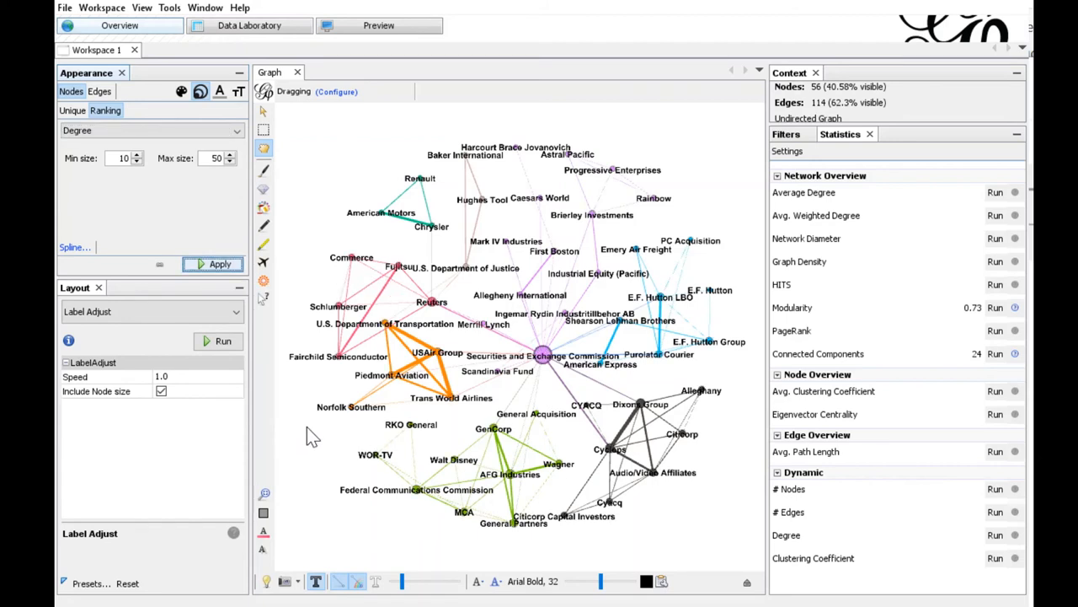
mouse_move(219, 263)
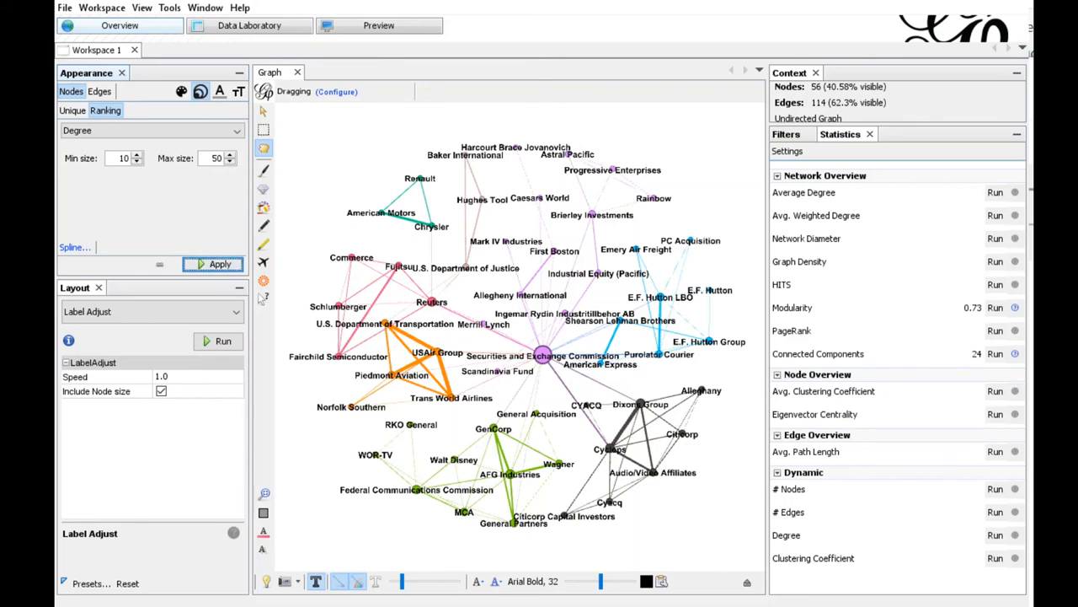
mouse_move(826, 379)
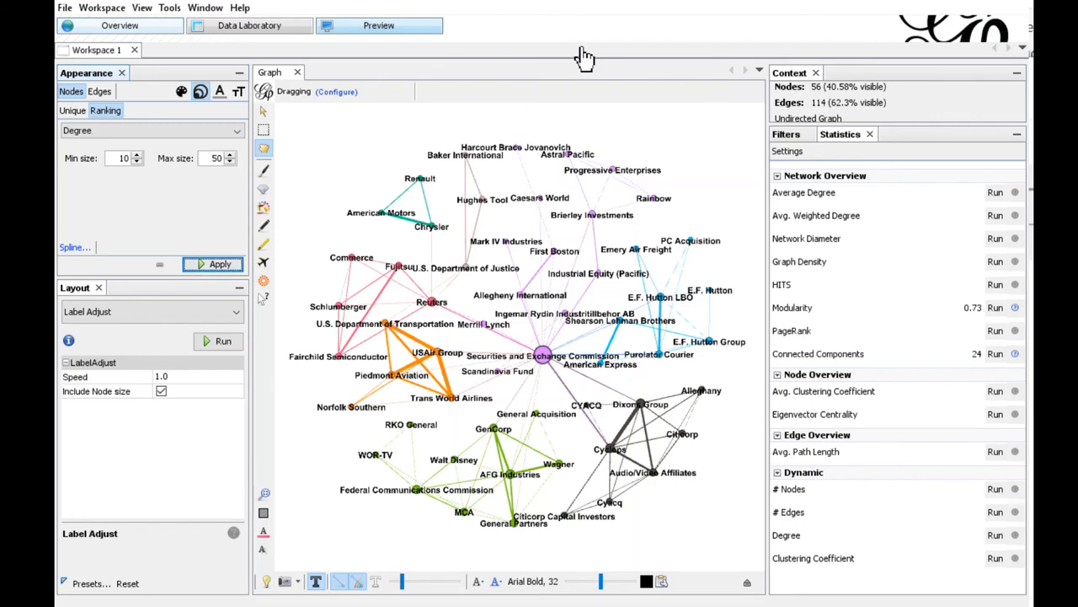
Step: Refresh the Preview workspace to render the coloured network with curved edges
left_click(379, 25)
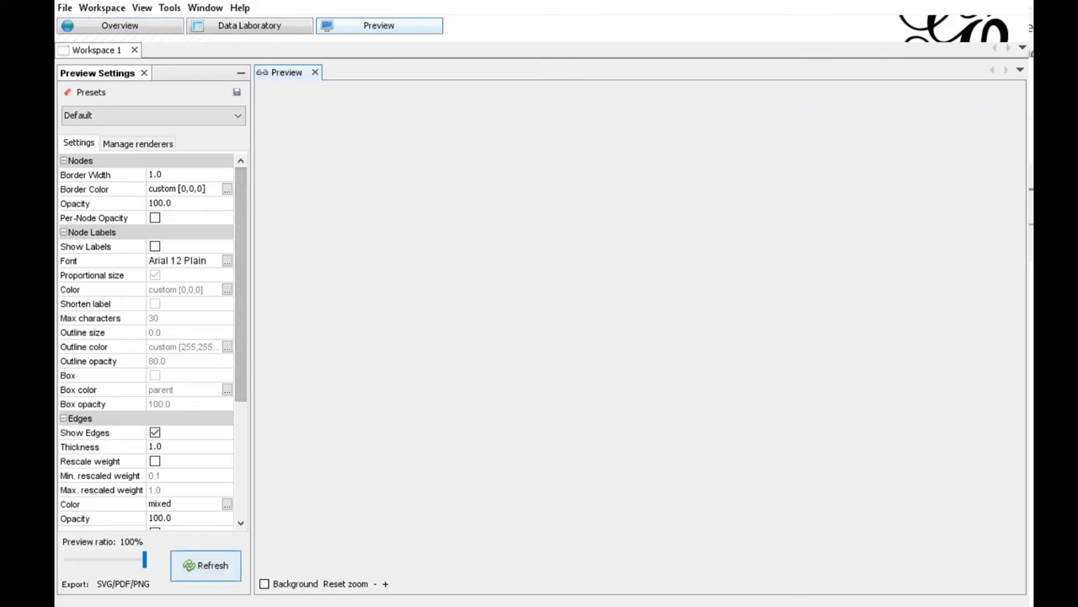
left_click(206, 565)
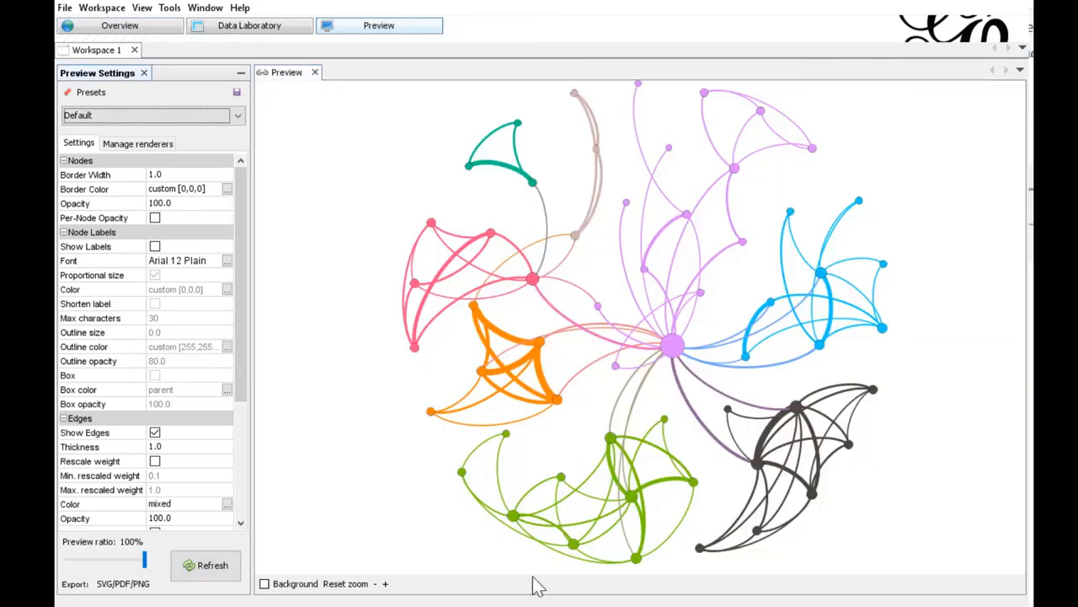
mouse_move(529, 558)
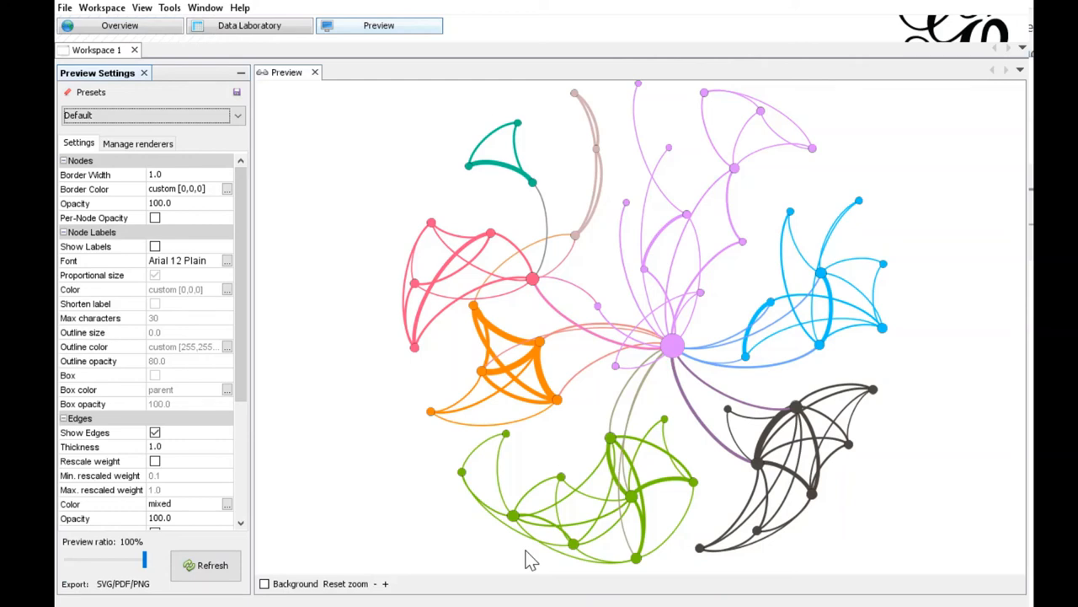
mouse_move(268, 476)
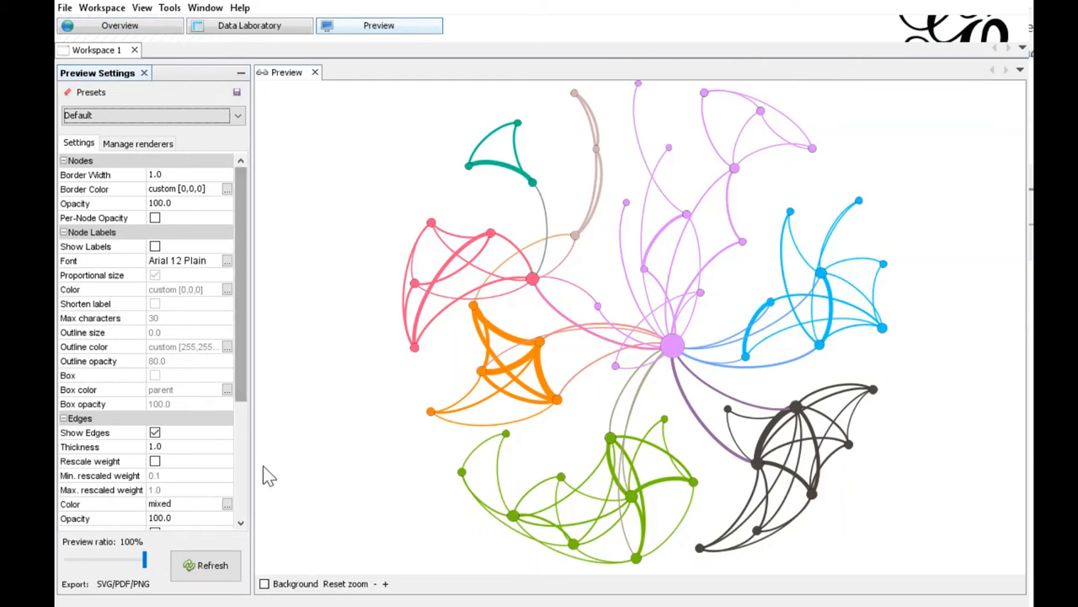
mouse_move(243, 424)
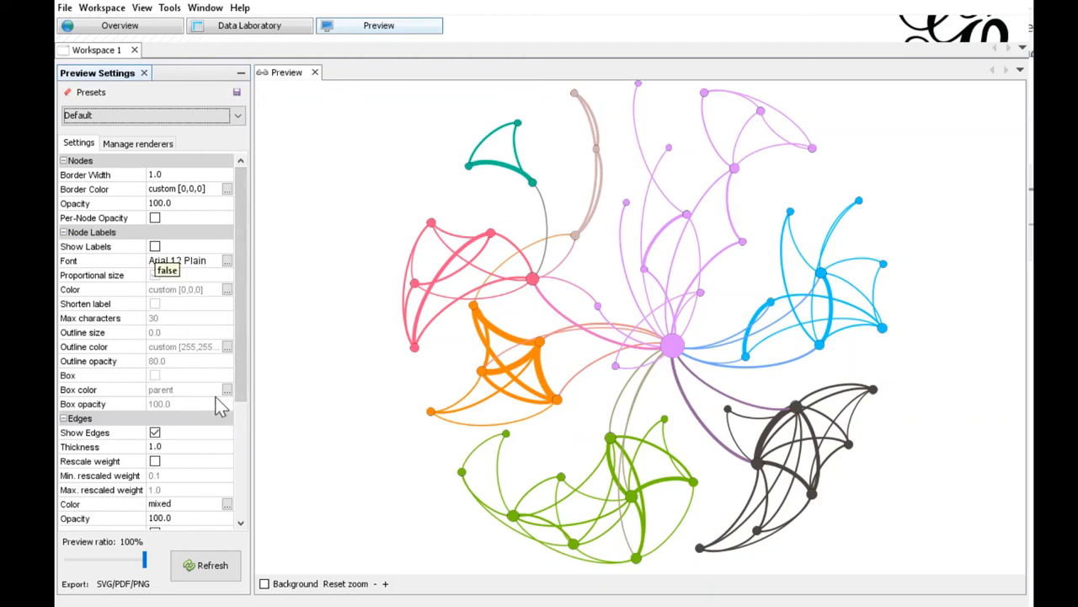
Step: Enable Arial 24 labels, border width 0 and edge opacity 60, then refresh the preview
left_click(155, 245)
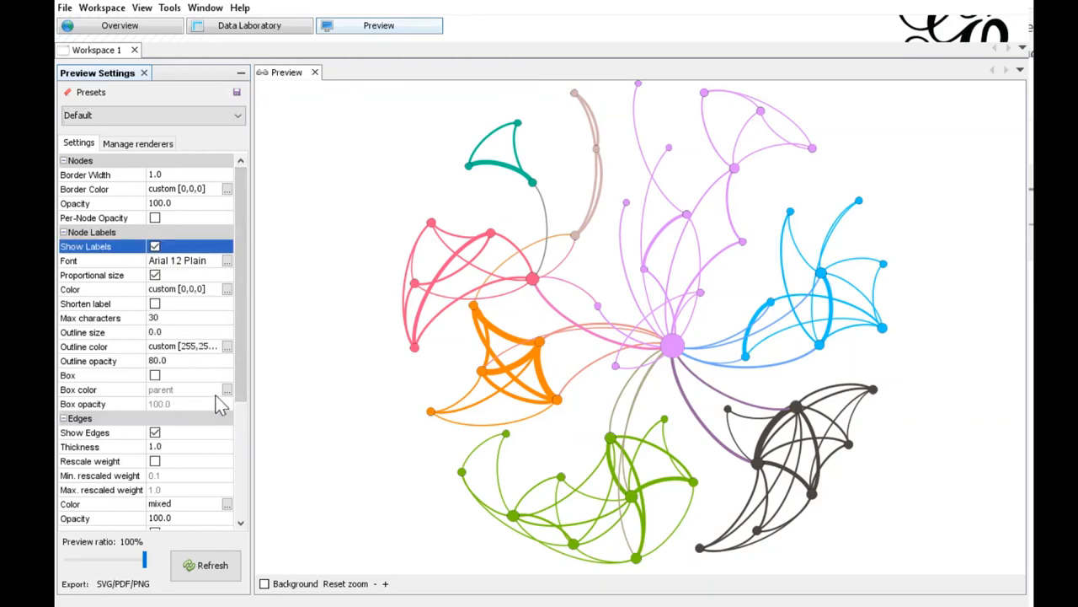
left_click(152, 260)
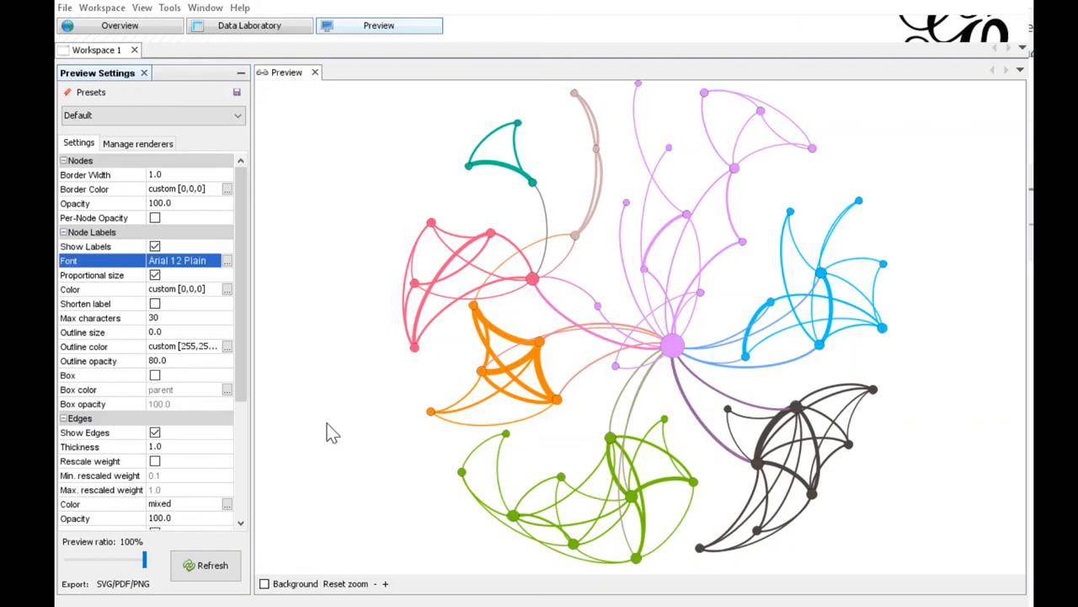
mouse_move(966, 578)
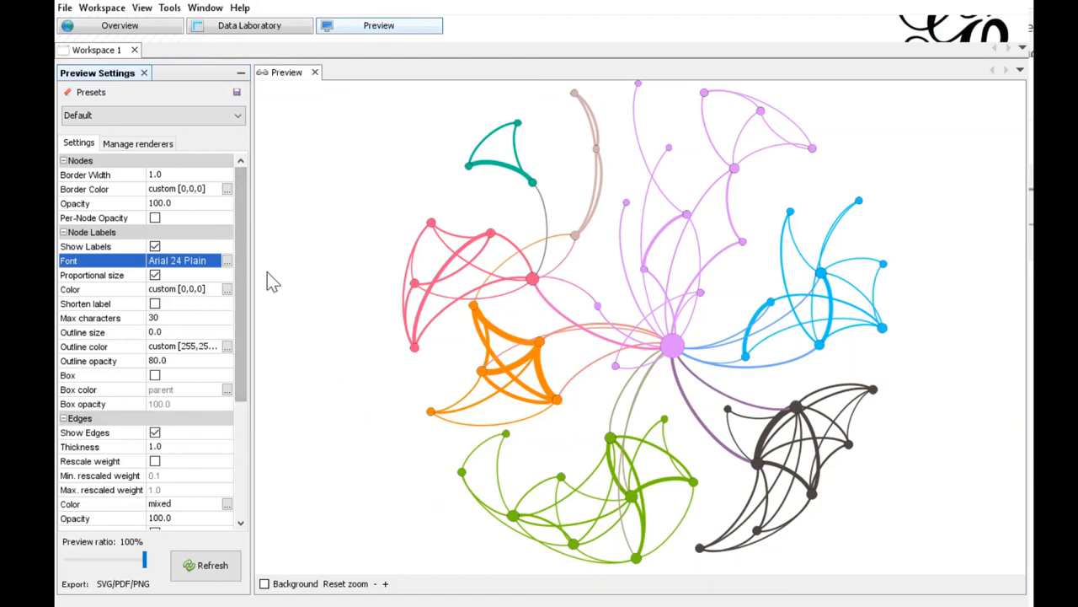
left_click(101, 174)
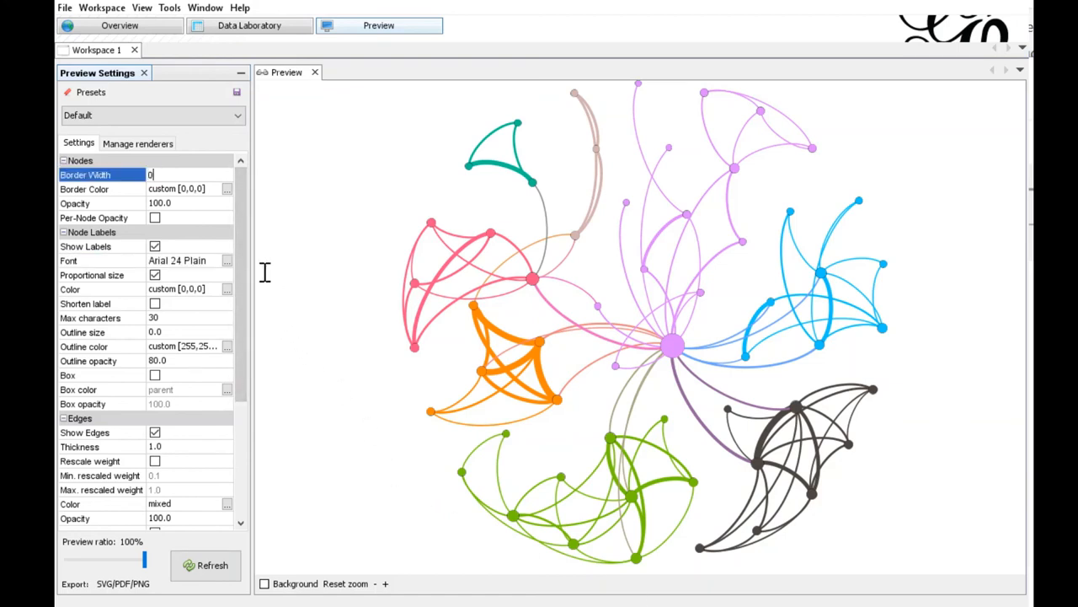
mouse_move(265, 543)
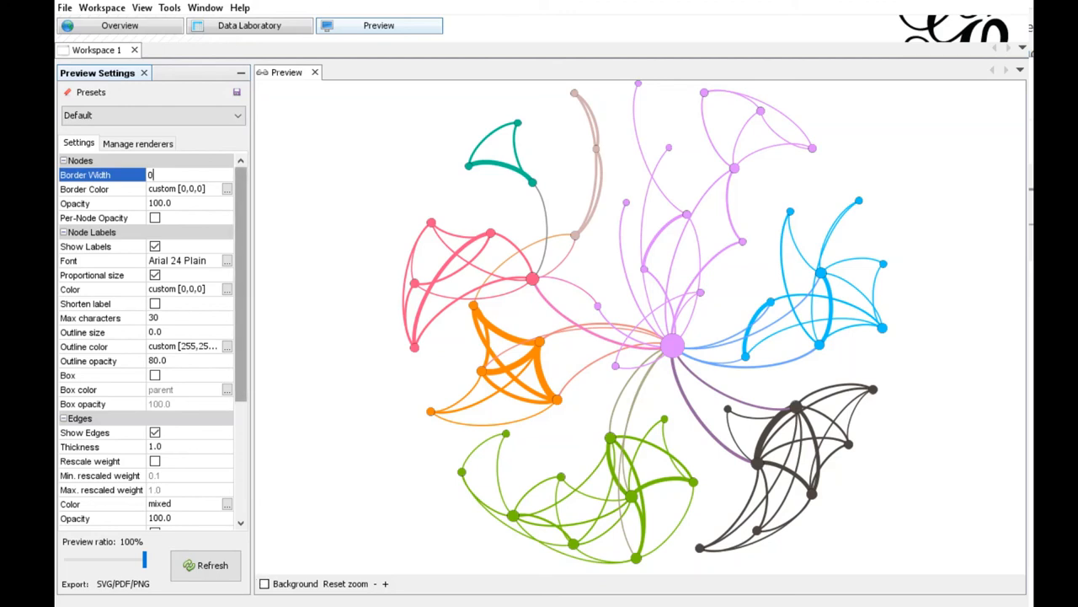
scroll("down", 3)
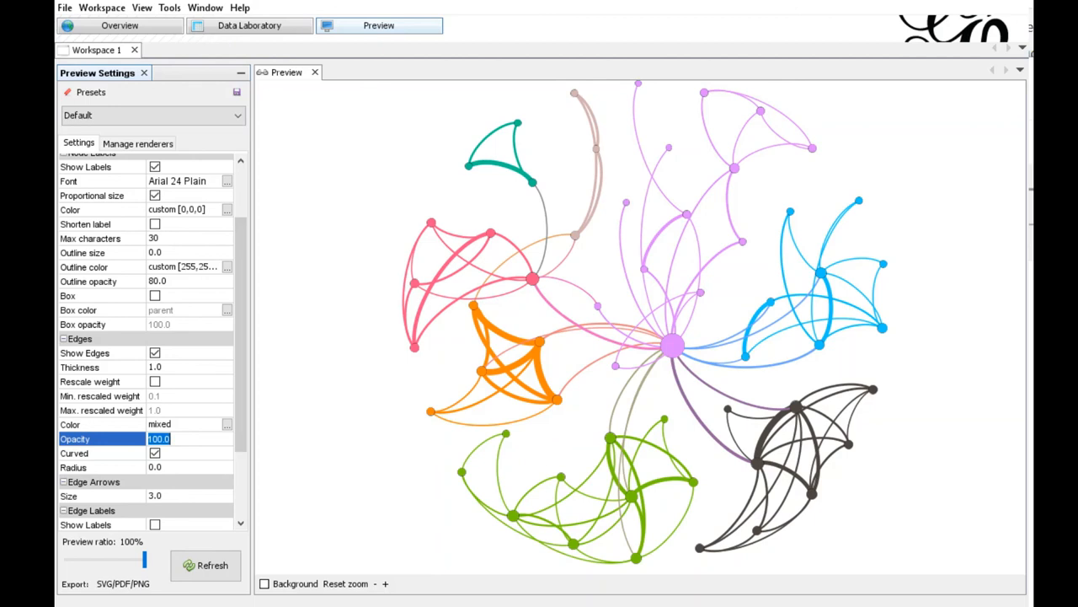
type("60")
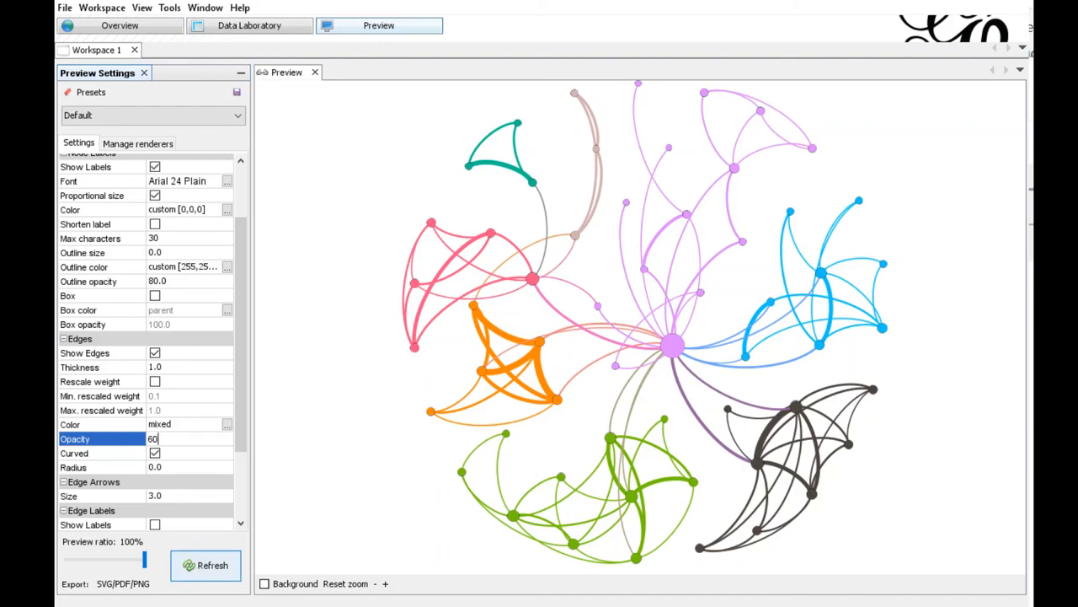
left_click(205, 564)
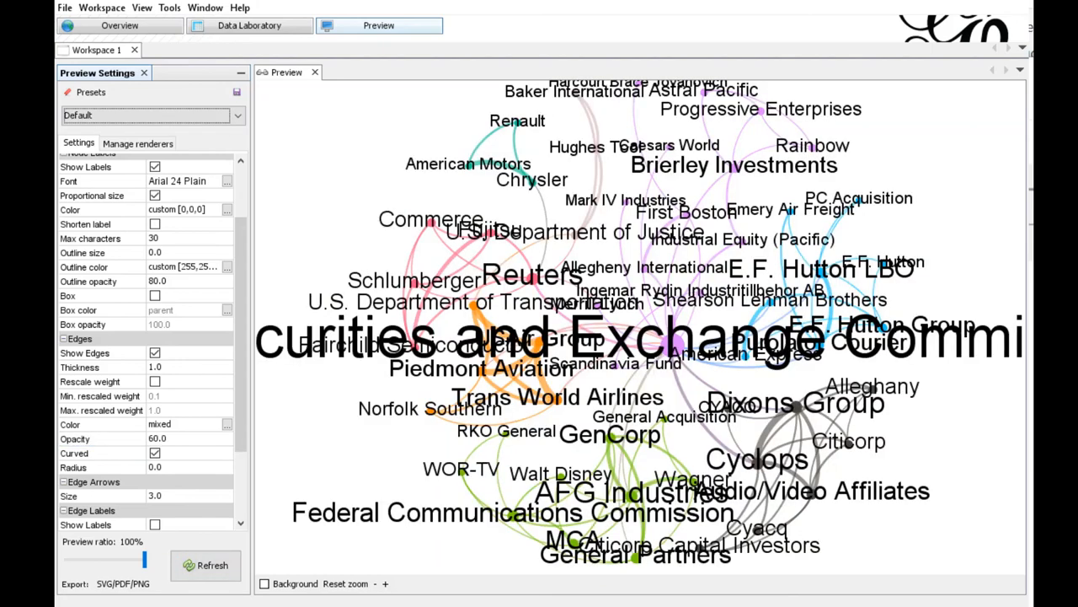
scroll("up", 3)
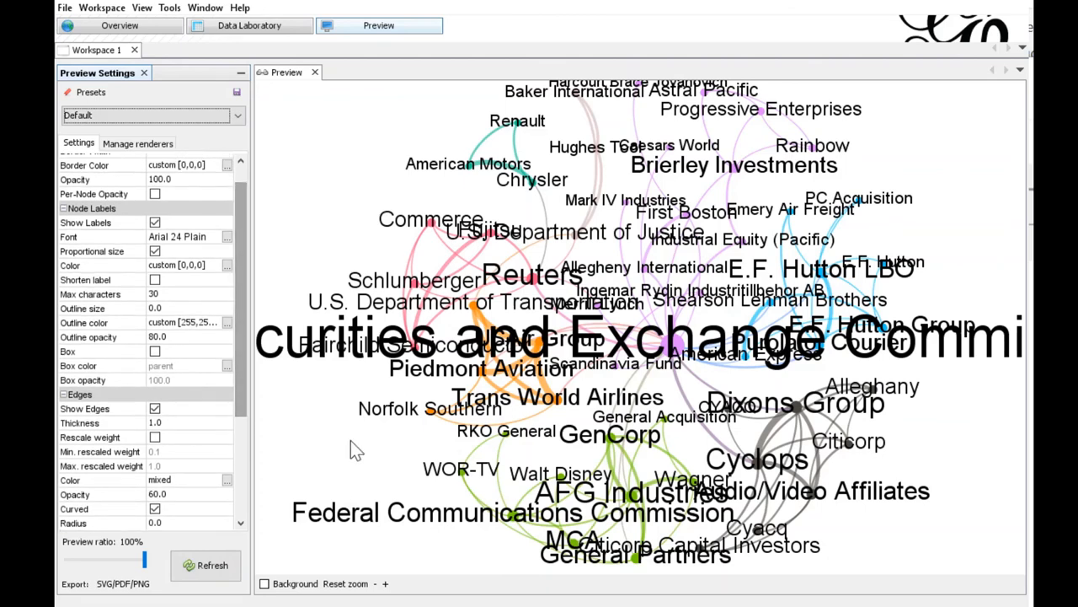
Step: Turn off proportional label size, set the label font to Arial 36, and refresh the preview
scroll("up", 3)
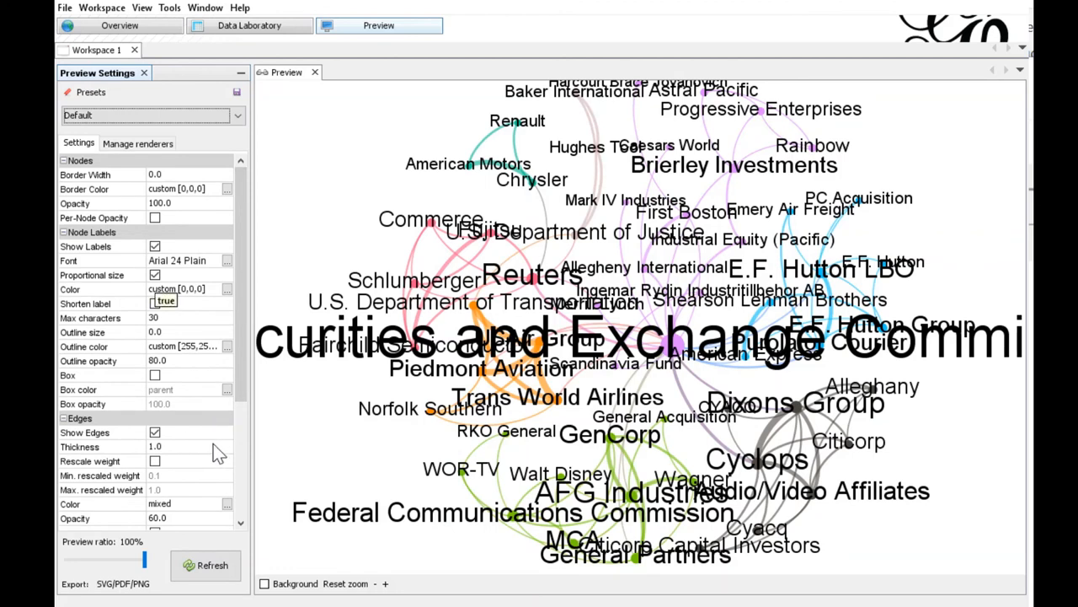
left_click(91, 275)
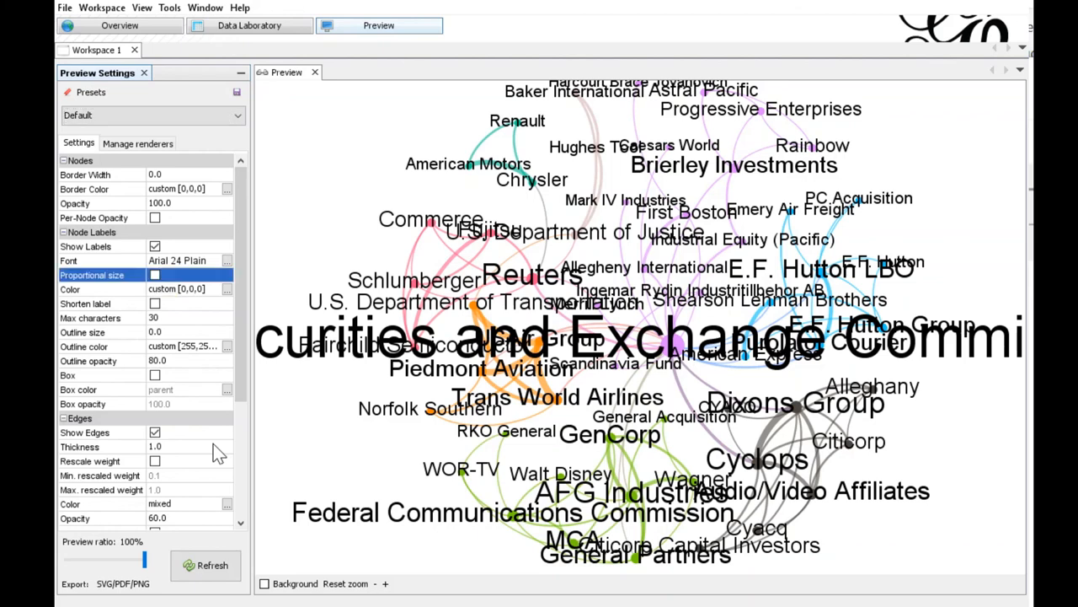
mouse_move(207, 455)
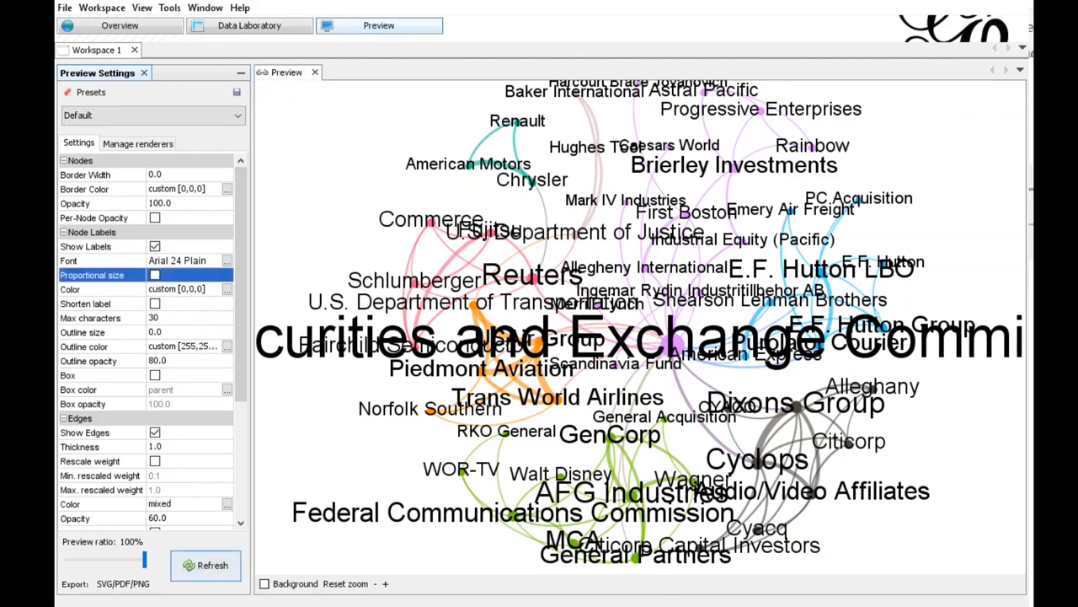
left_click(155, 275)
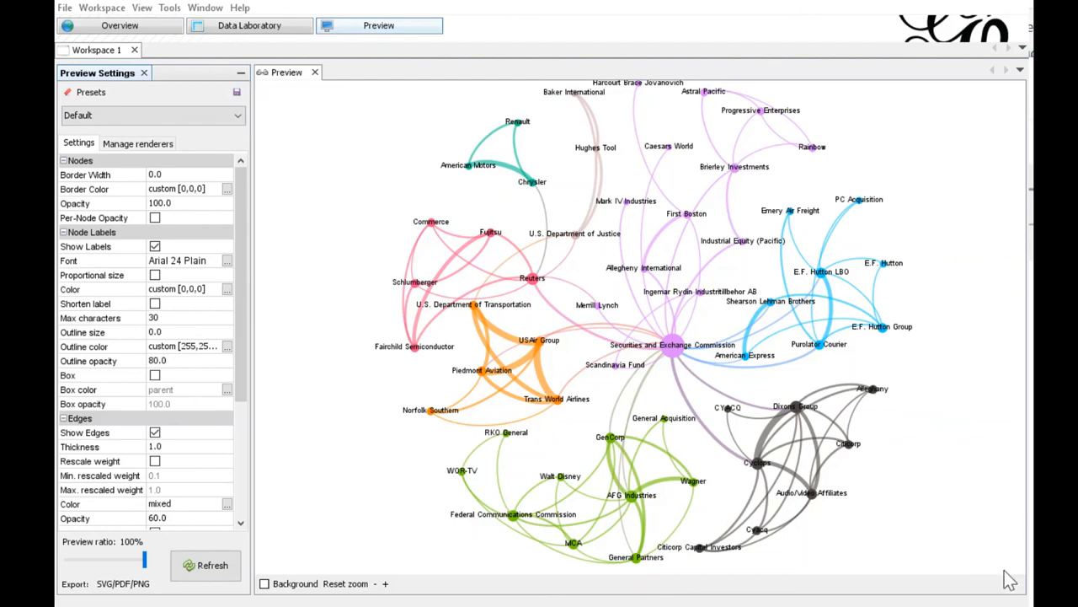
left_click(189, 259)
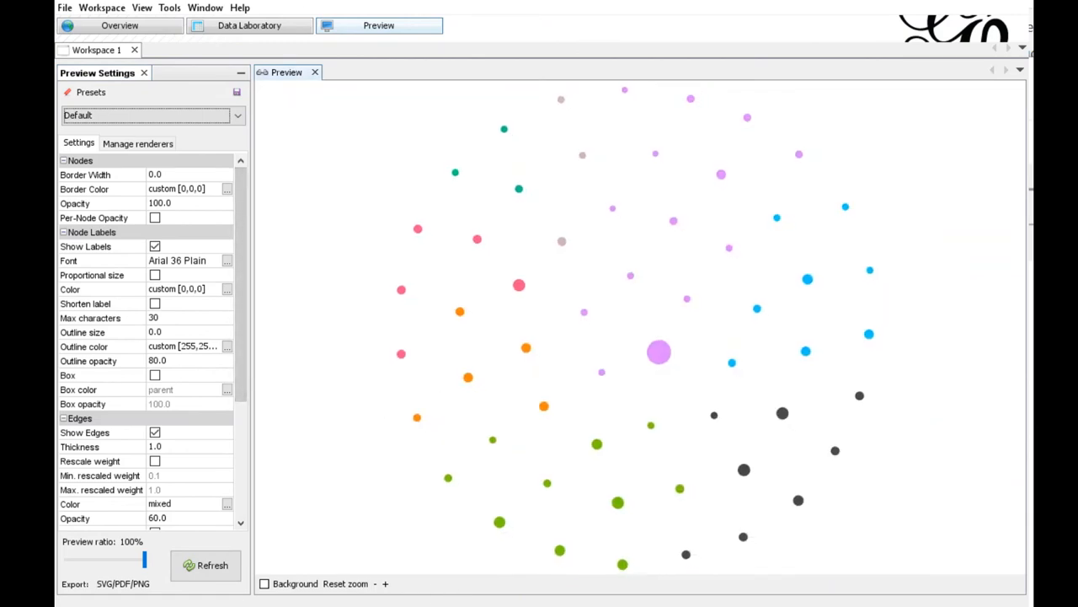
left_click(205, 565)
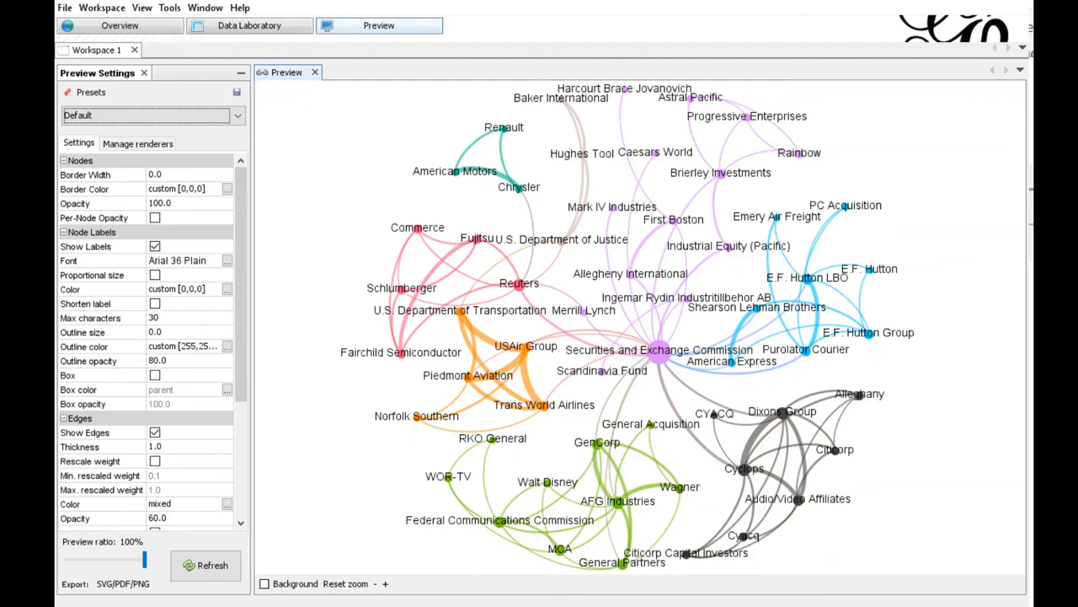